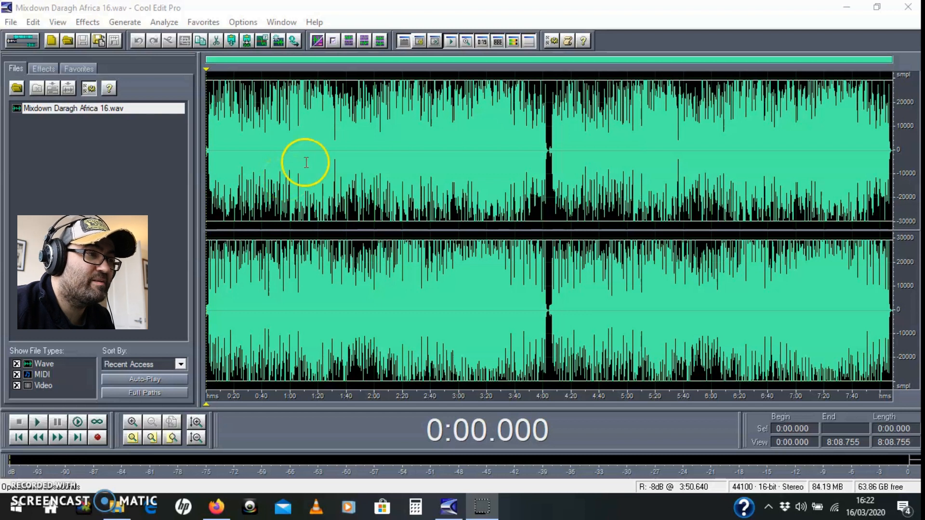
pyautogui.moveTo(329, 184)
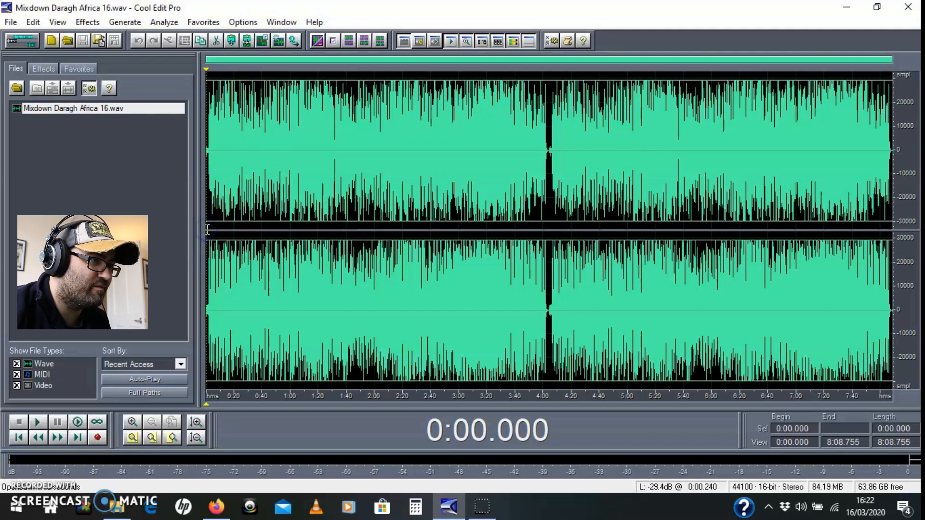
# Step: Preview the original mixdown, then copy the entire file into a new Untitled waveform
pyautogui.click(37, 421)
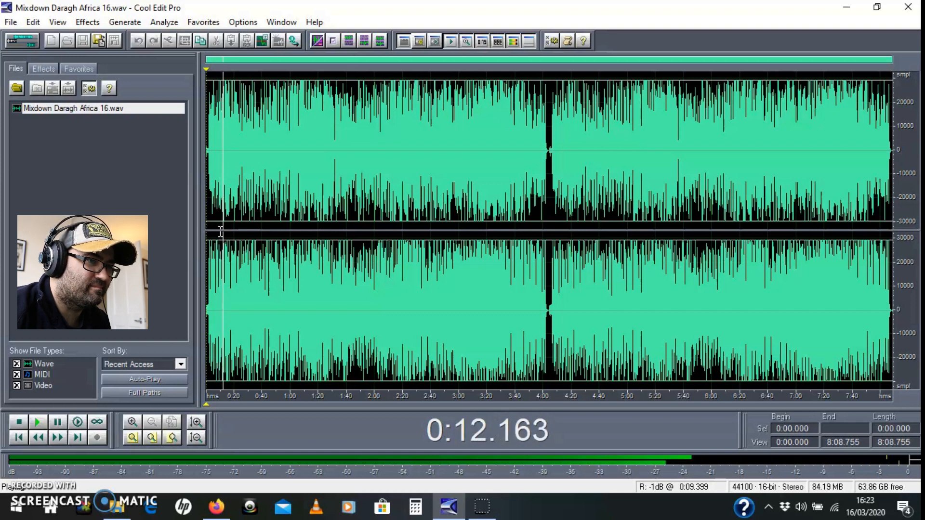
pyautogui.click(18, 421)
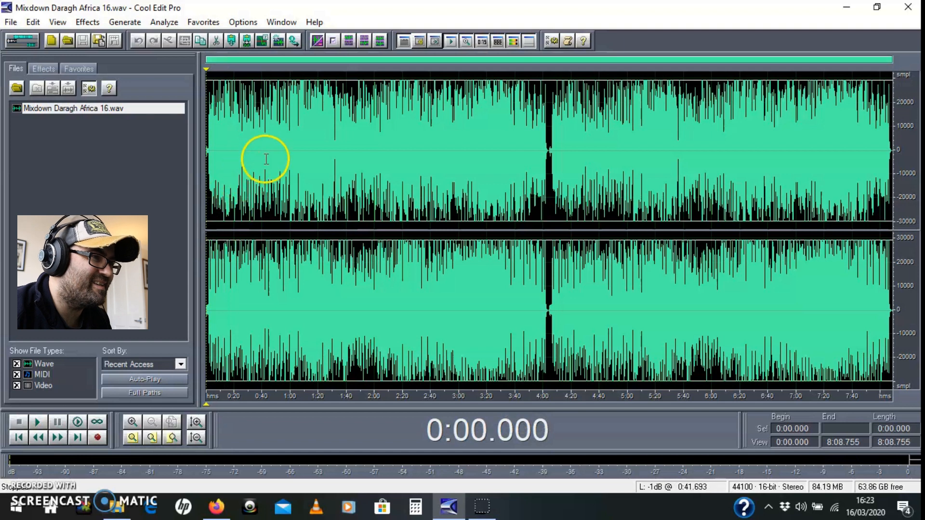
pyautogui.moveTo(307, 160)
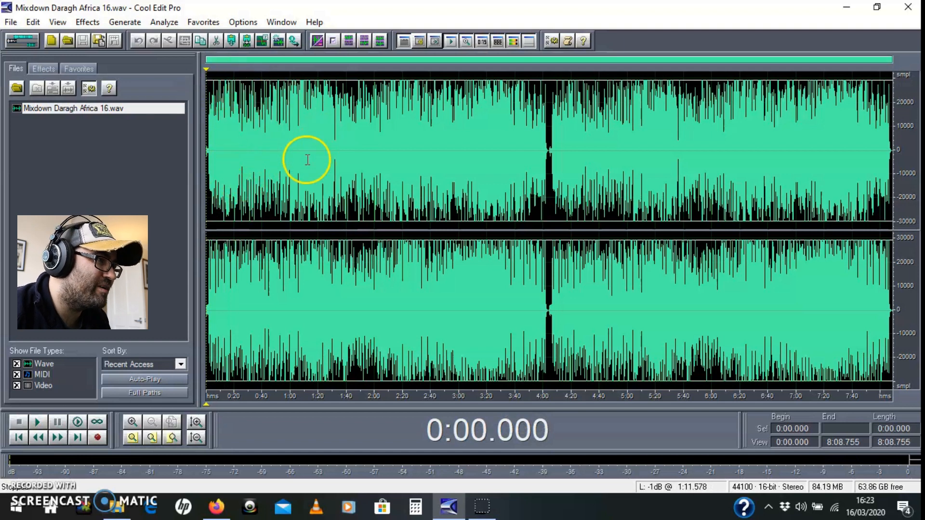
pyautogui.moveTo(472, 248)
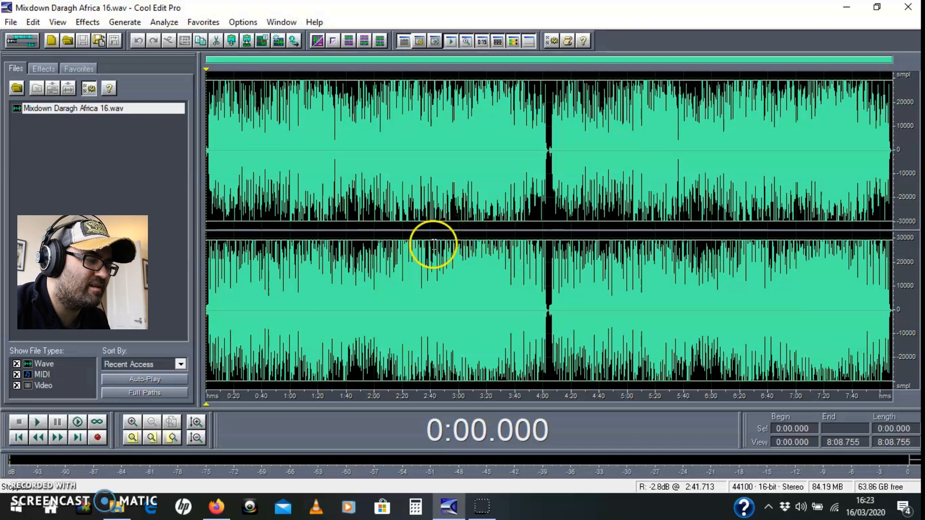
pyautogui.moveTo(328, 239)
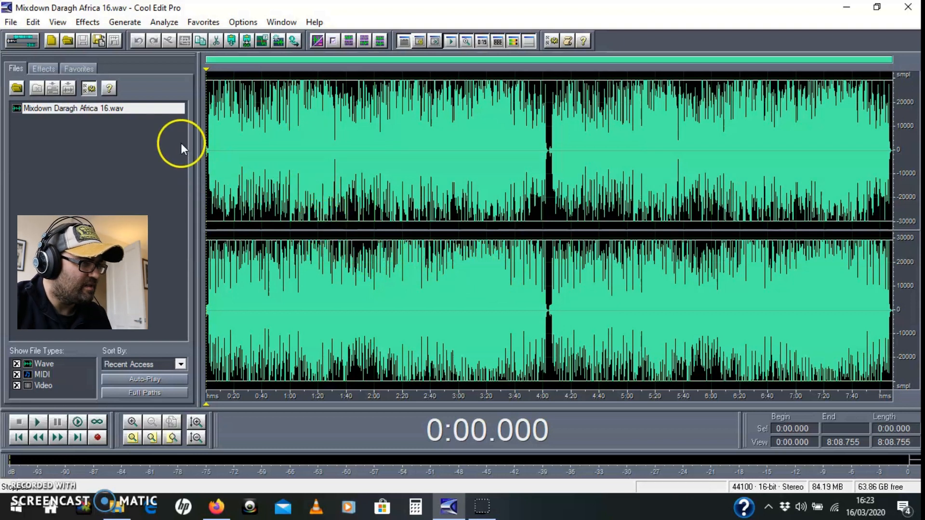
pyautogui.moveTo(259, 190)
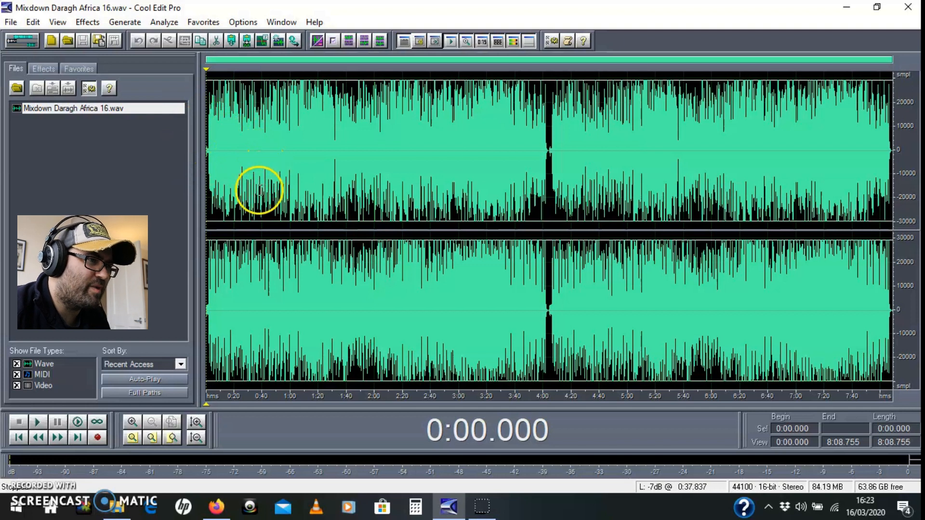
pyautogui.moveTo(273, 226)
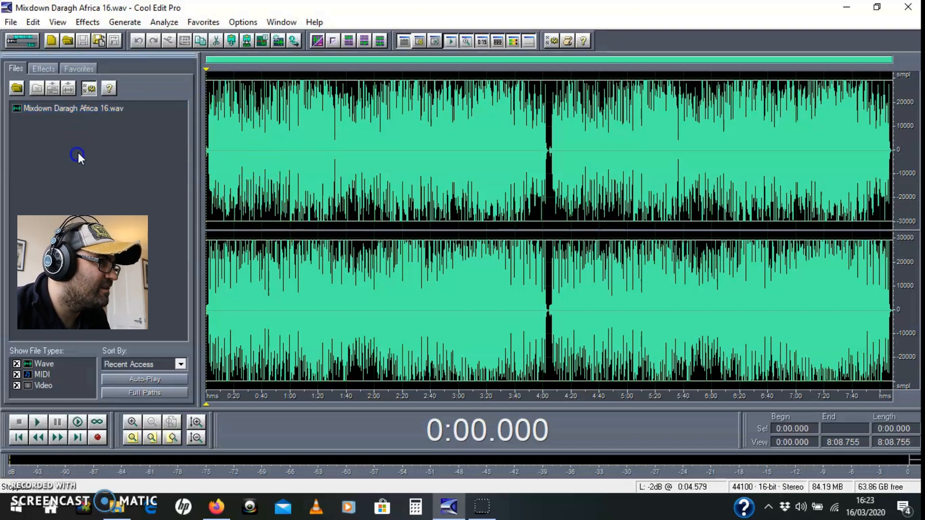
pyautogui.click(72, 108)
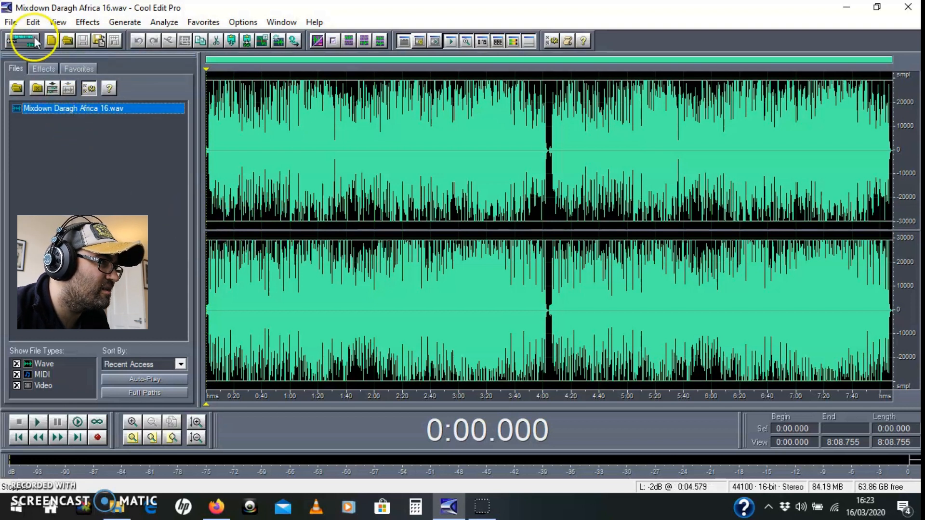
pyautogui.click(32, 22)
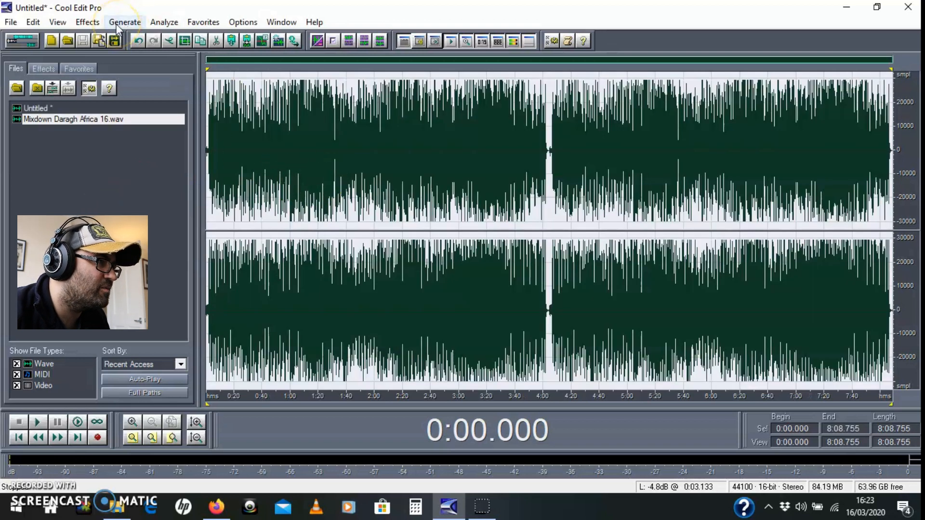
# Step: Apply the Channel Mixer's LR to Mid-Side preset to the untitled copy
pyautogui.click(87, 22)
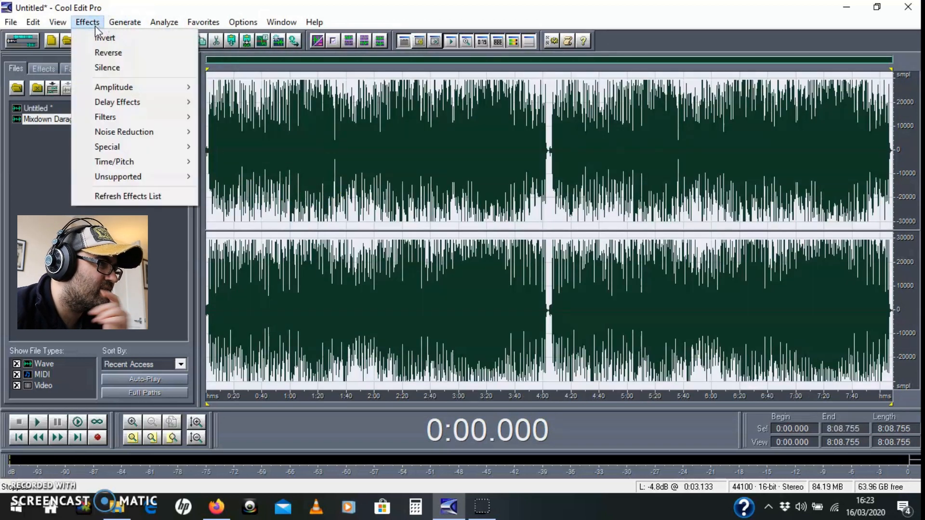
pyautogui.moveTo(113, 86)
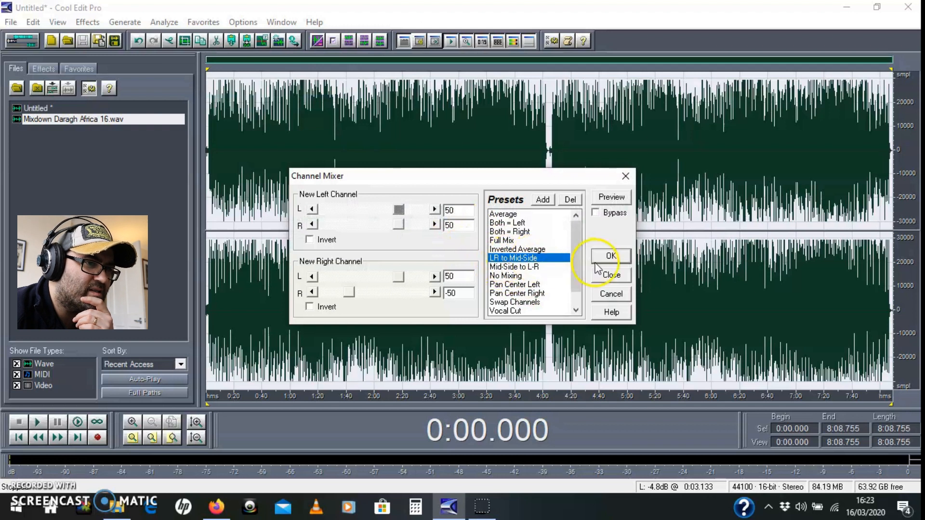
pyautogui.click(610, 256)
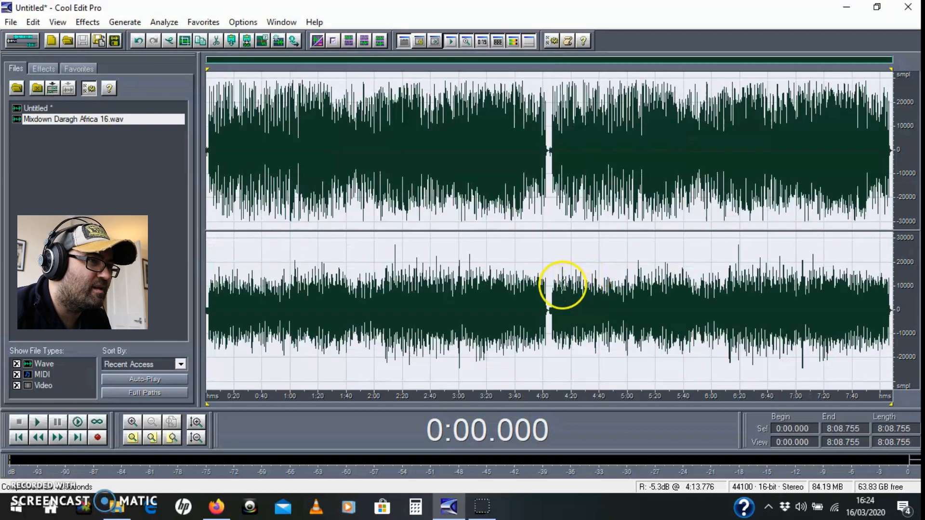
pyautogui.moveTo(304, 115)
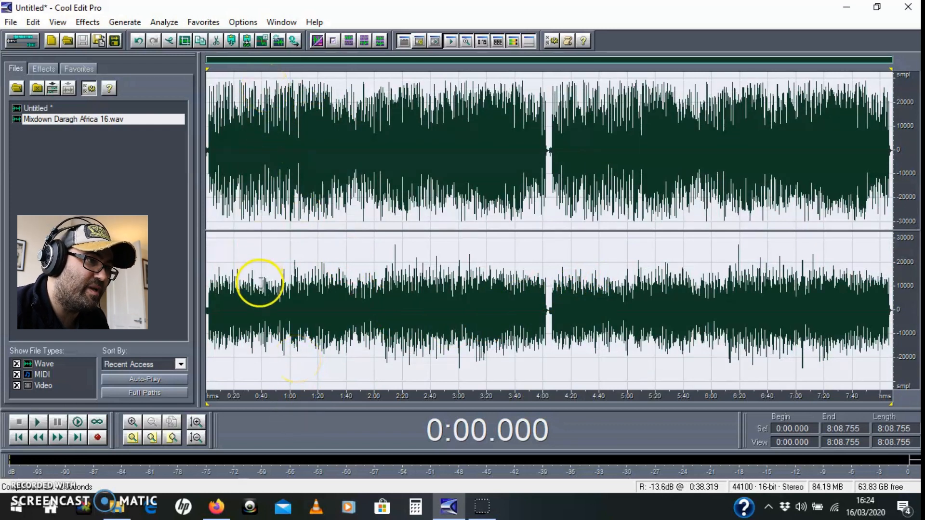
pyautogui.moveTo(271, 378)
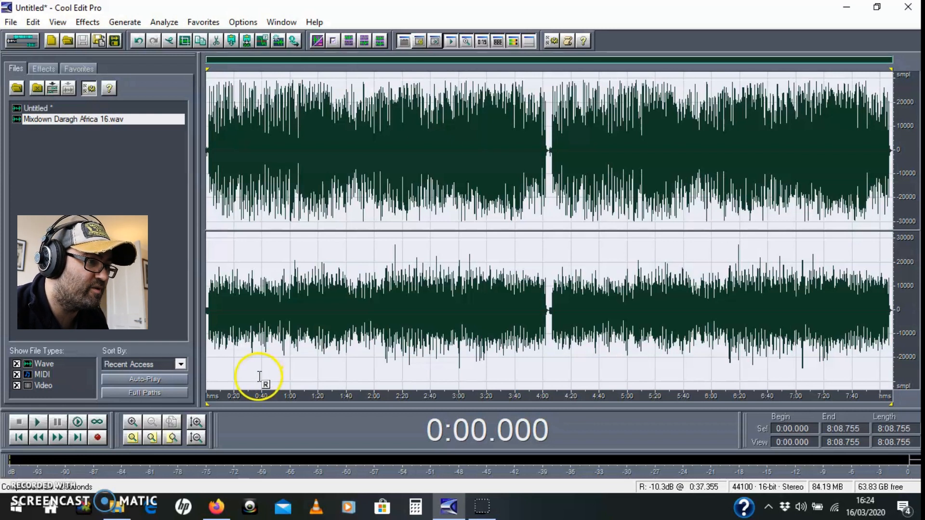
pyautogui.moveTo(253, 94)
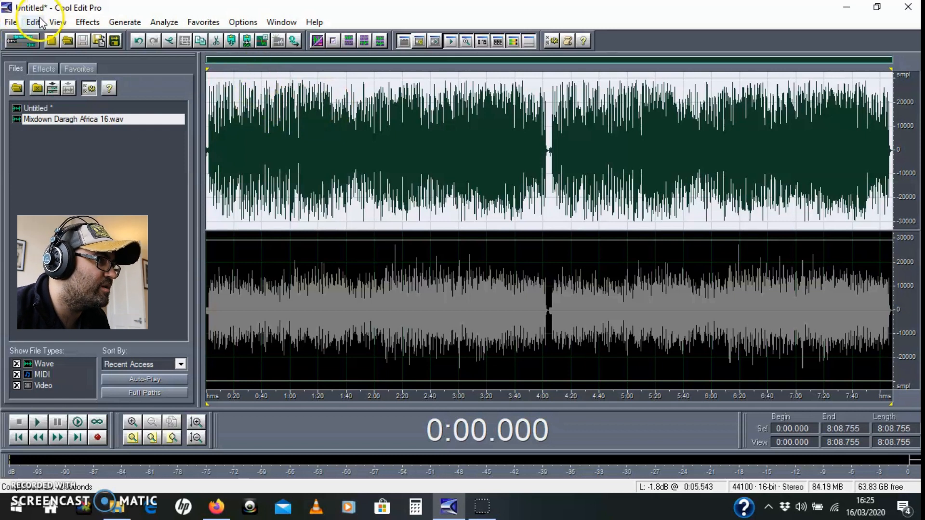
# Step: Copy the mid channel to a new mono file saved as 'Mixdown Daragh Africa 16 MID'
pyautogui.click(67, 192)
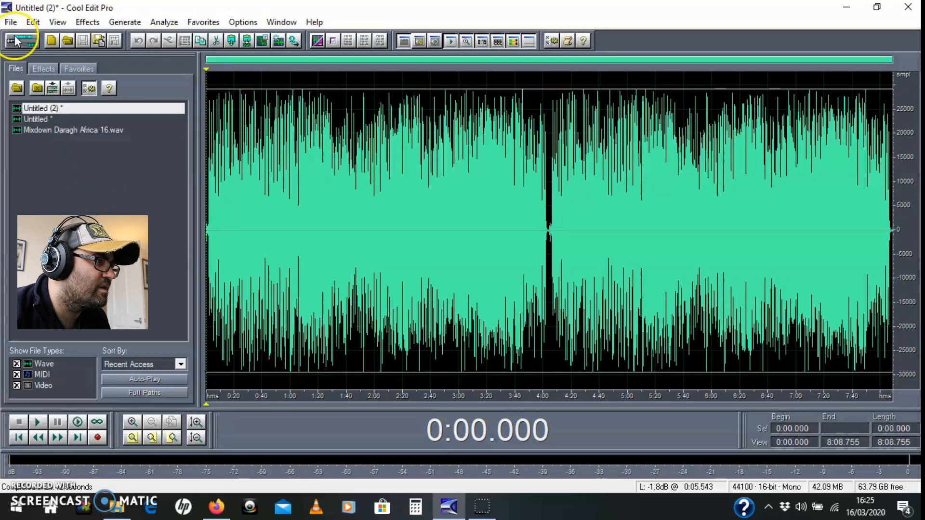
pyautogui.click(10, 22)
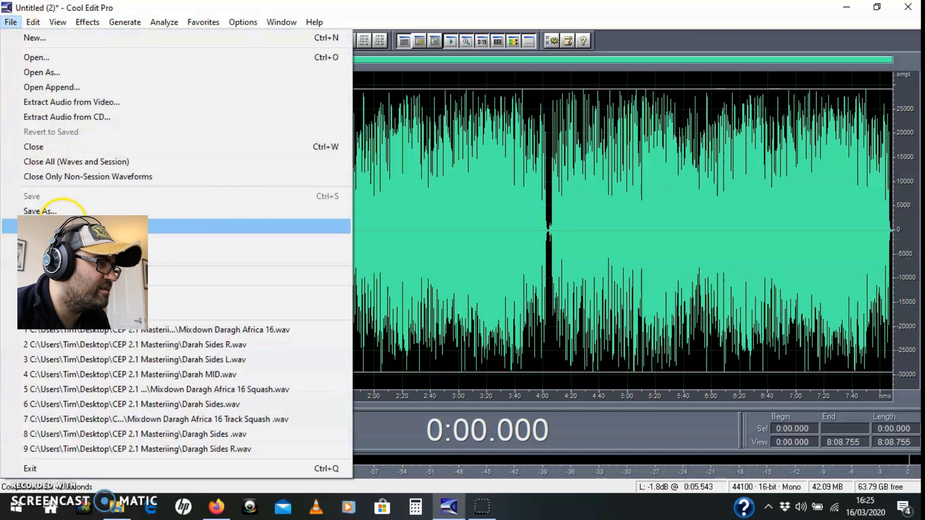
pyautogui.click(40, 211)
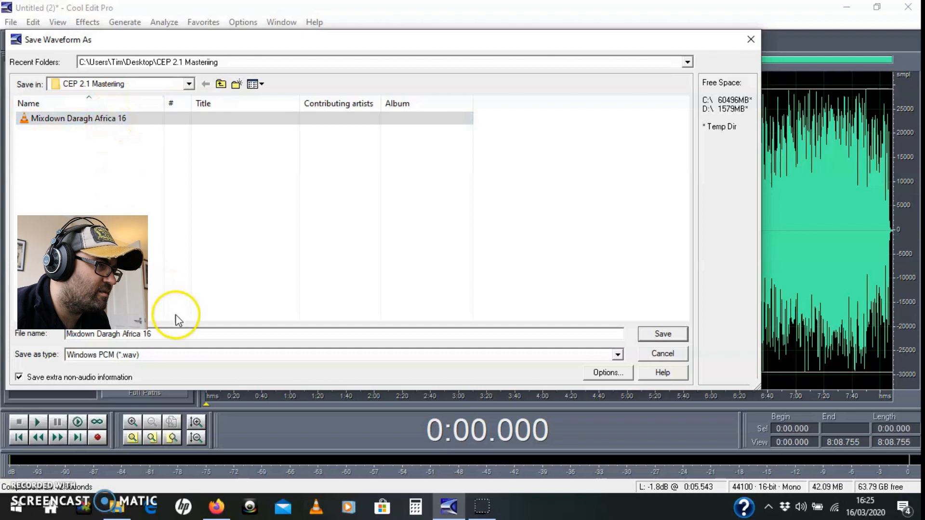
pyautogui.write('MID')
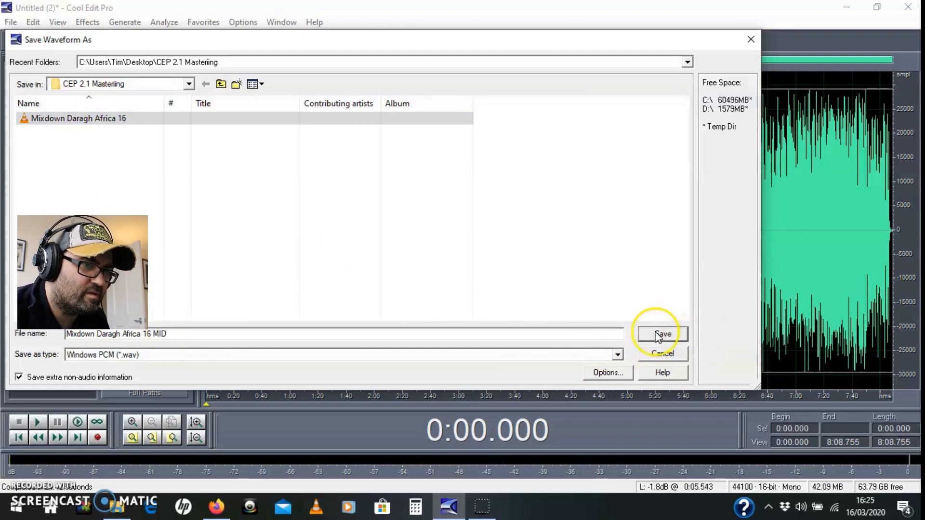
pyautogui.click(662, 334)
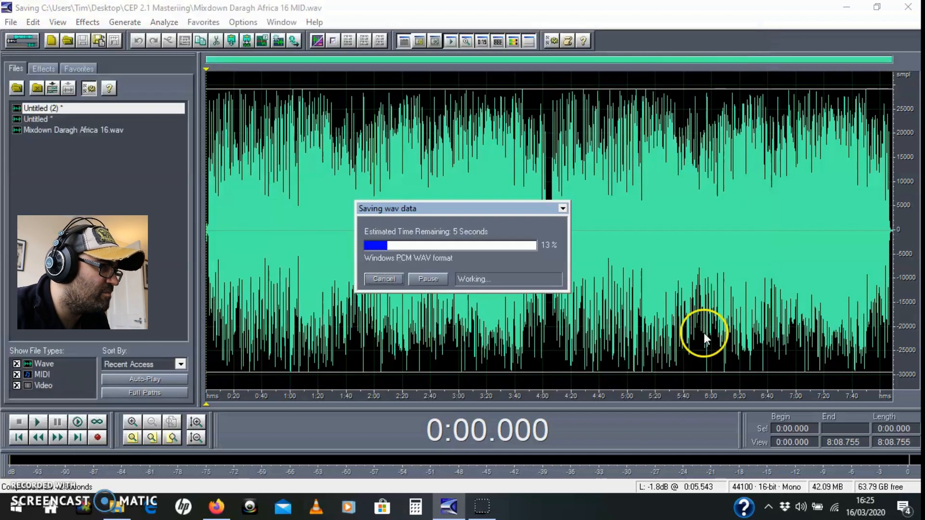
pyautogui.moveTo(672, 309)
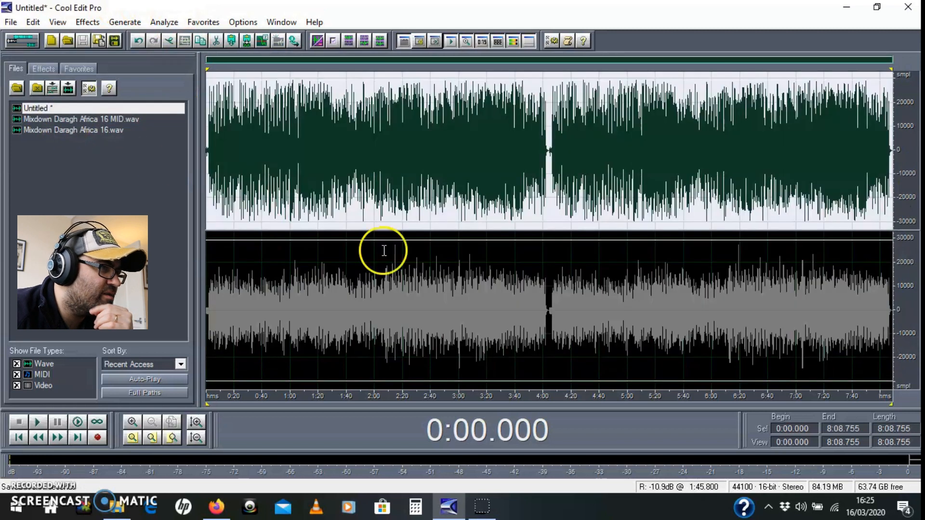
pyautogui.moveTo(335, 225)
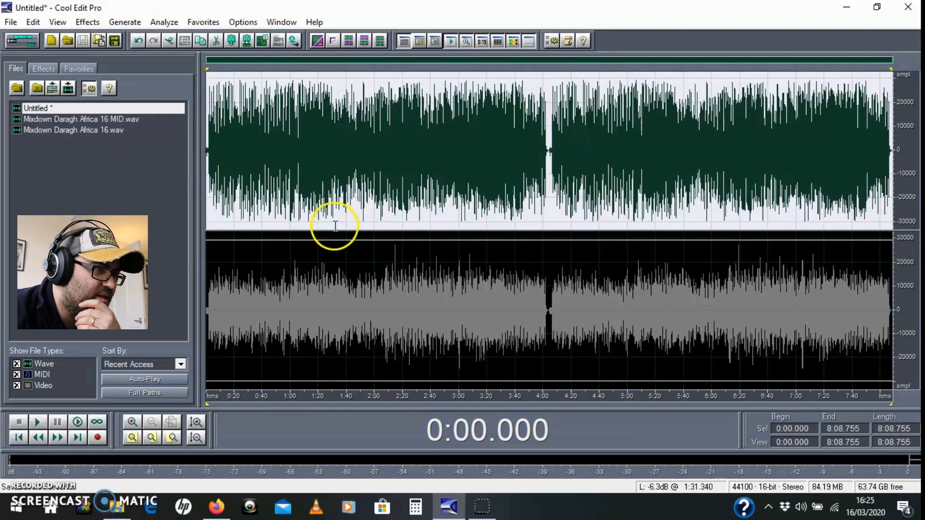
pyautogui.moveTo(347, 347)
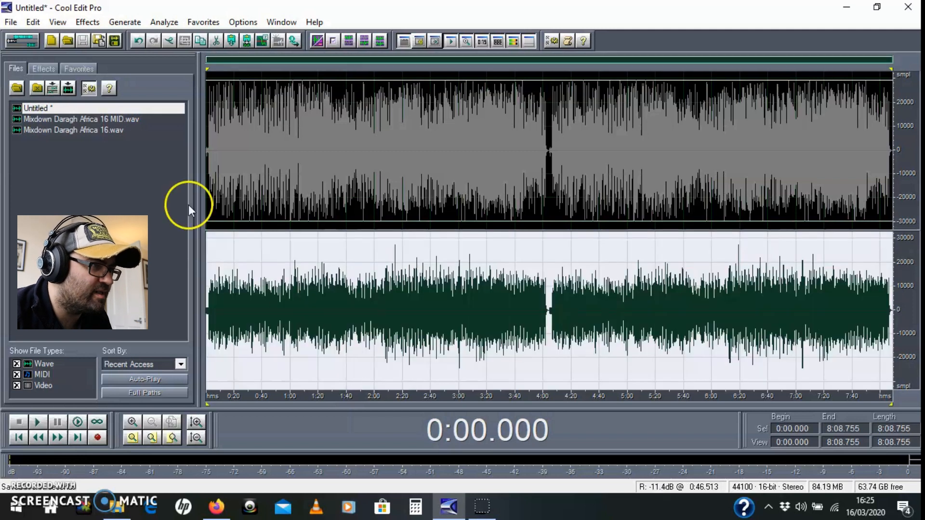
# Step: Copy the side channel to a new mono file saved as 'Mixdown Daragh Africa 16 Sisdes L'
pyautogui.click(32, 22)
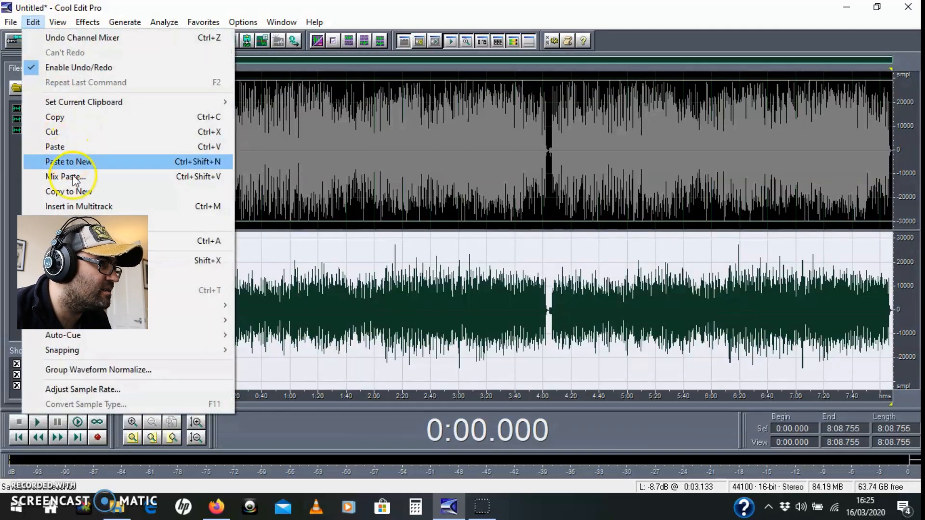
pyautogui.click(68, 190)
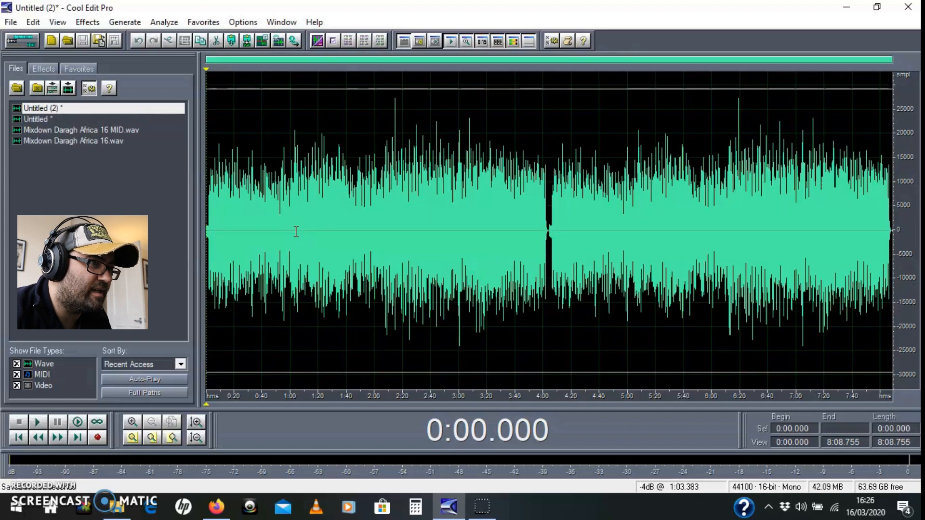
pyautogui.click(10, 21)
pyautogui.write('Mixdown Daragh Africa 16 S')
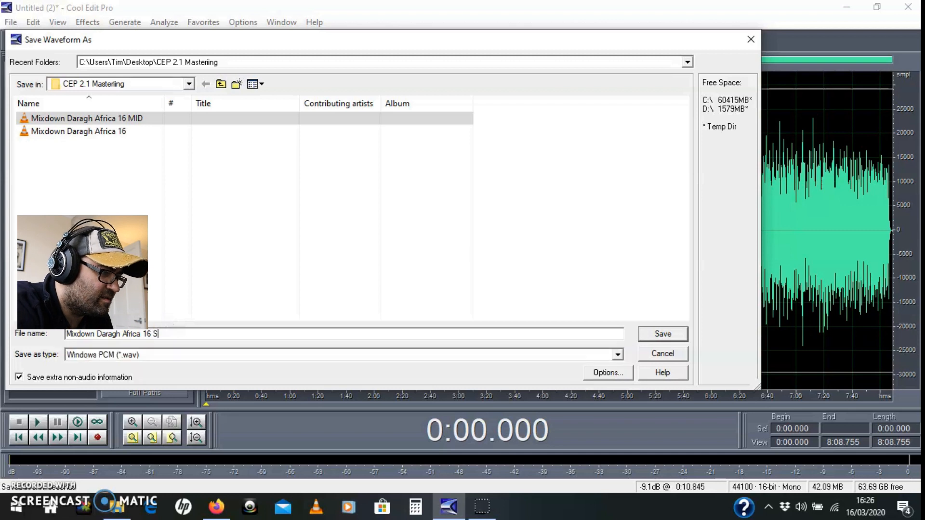
pyautogui.write('isd')
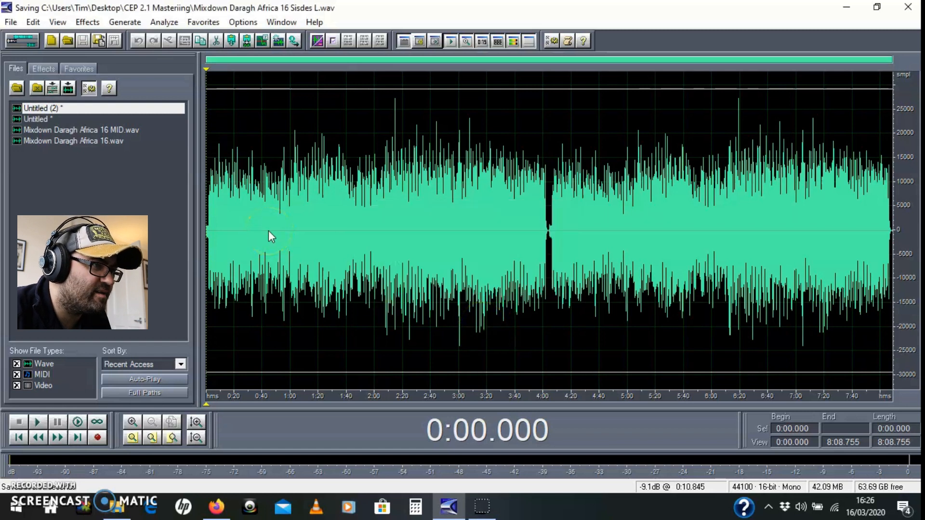
# Step: Duplicate the Sisdes L waveform into a new file and invert its polarity
pyautogui.click(10, 22)
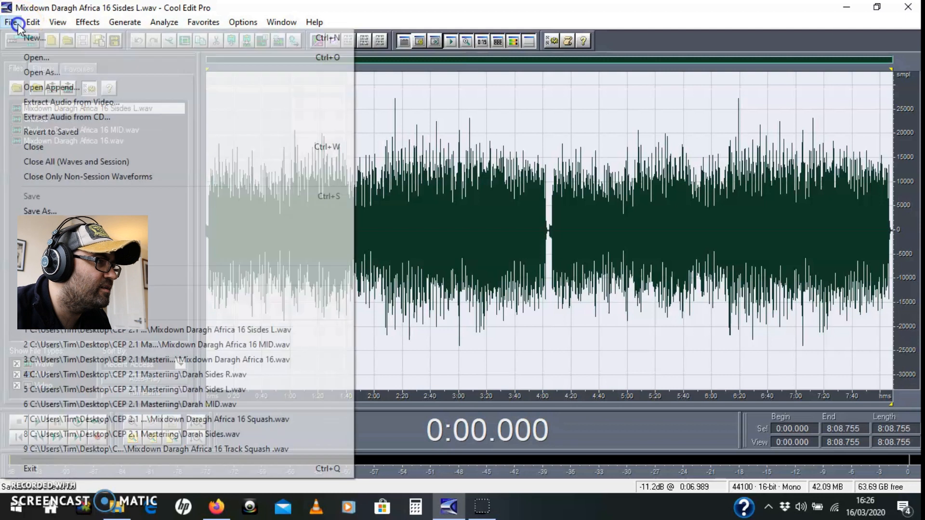
pyautogui.click(33, 22)
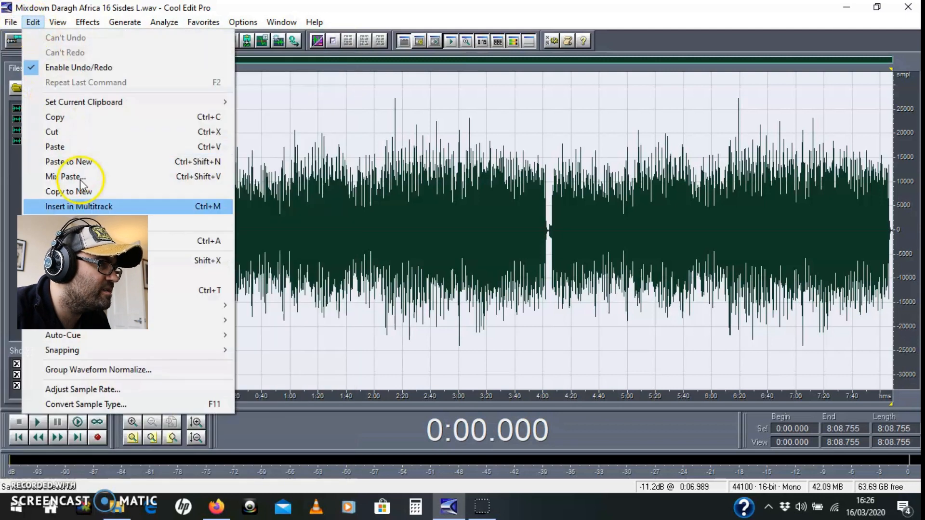
pyautogui.click(70, 191)
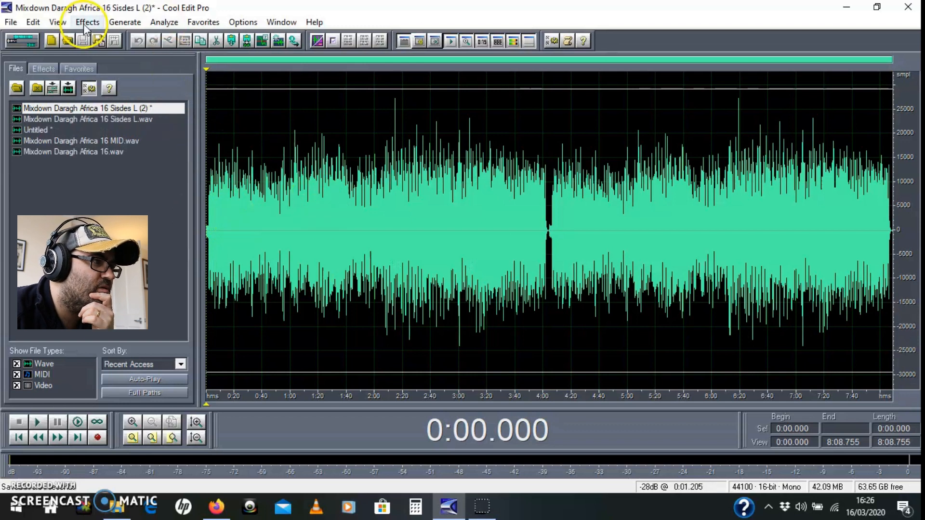
pyautogui.click(87, 22)
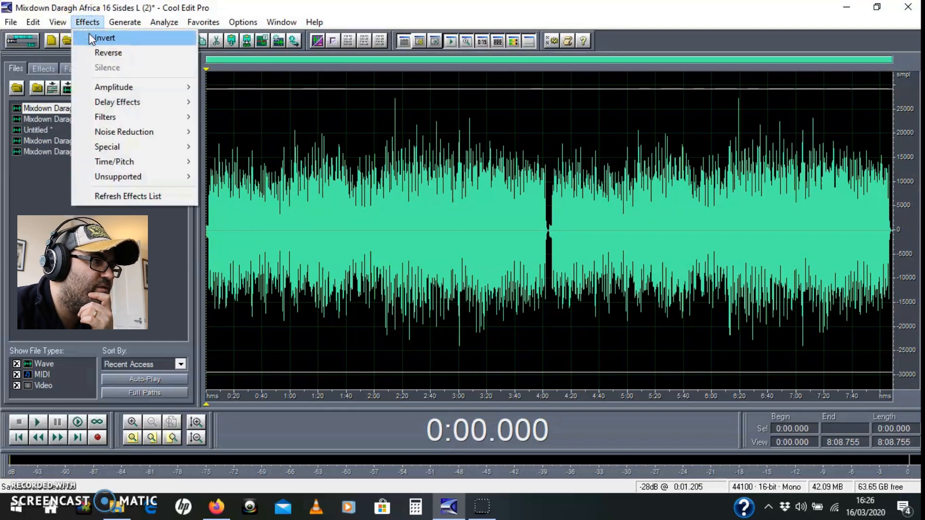
pyautogui.click(104, 38)
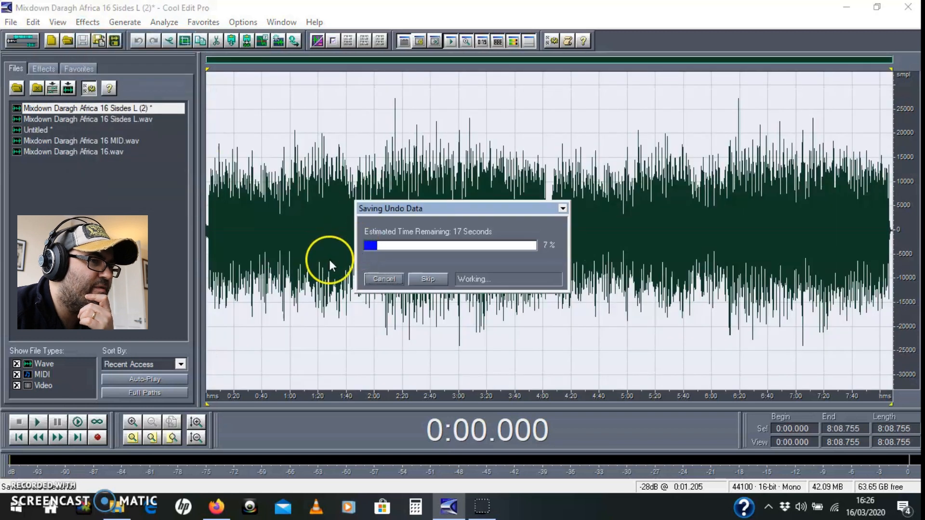
pyautogui.moveTo(339, 218)
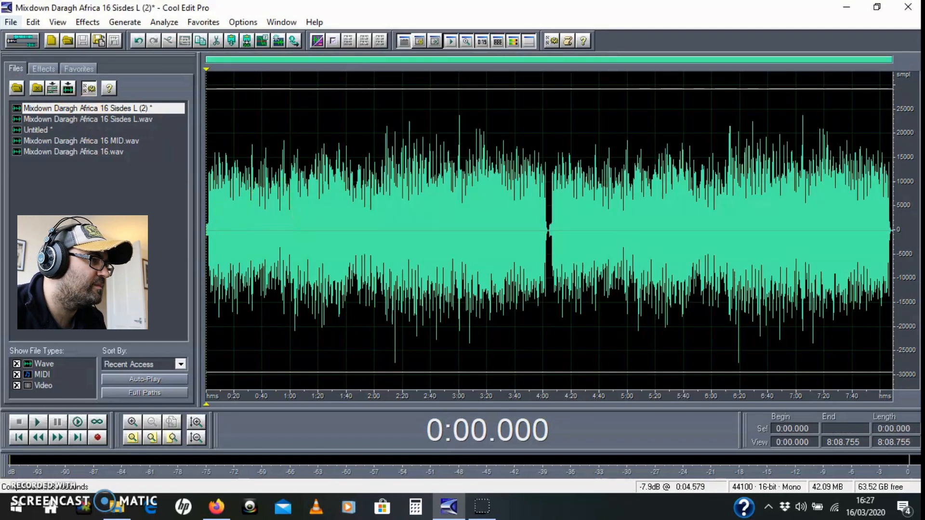
# Step: Save the inverted copy as 'Mixdown Daragh Africa 16 Sisdes R.wav' in CEP 2.1 Mastering
pyautogui.click(10, 22)
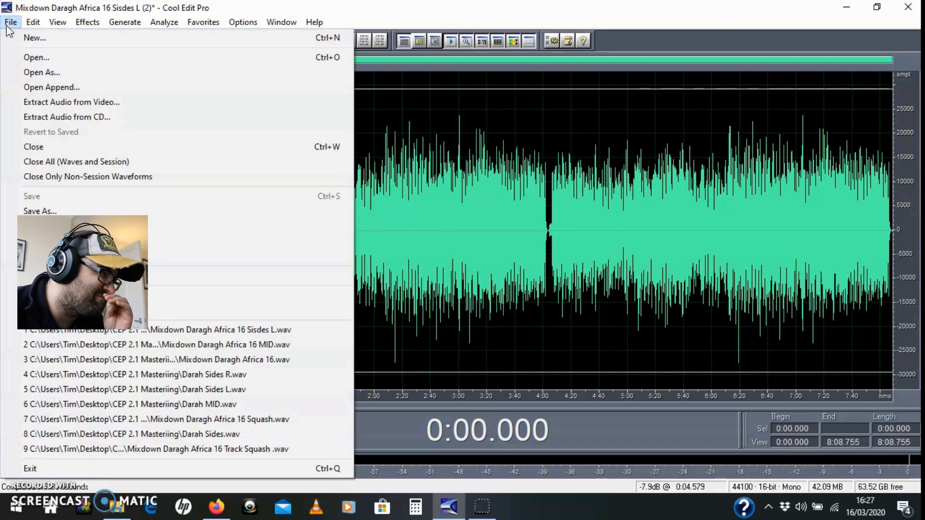
pyautogui.click(40, 211)
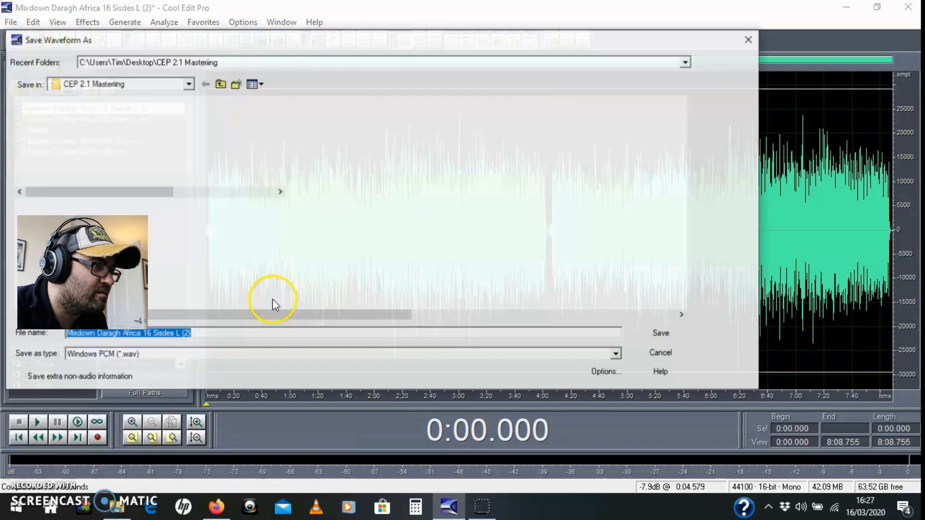
pyautogui.click(93, 131)
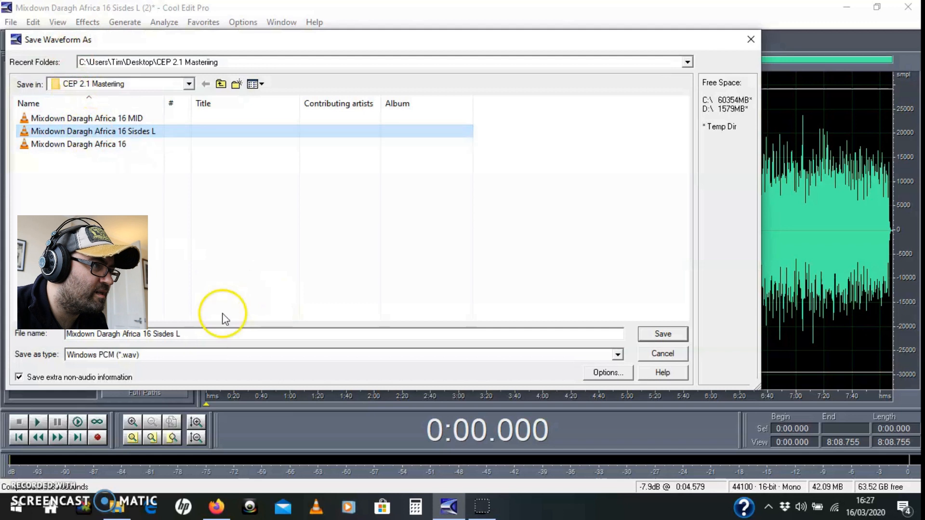
pyautogui.moveTo(197, 324)
pyautogui.write('R')
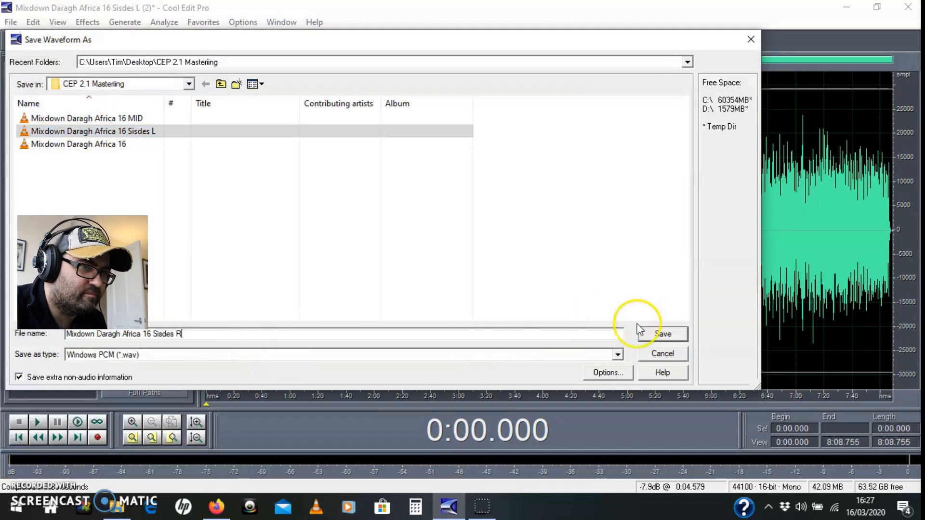
pyautogui.click(662, 334)
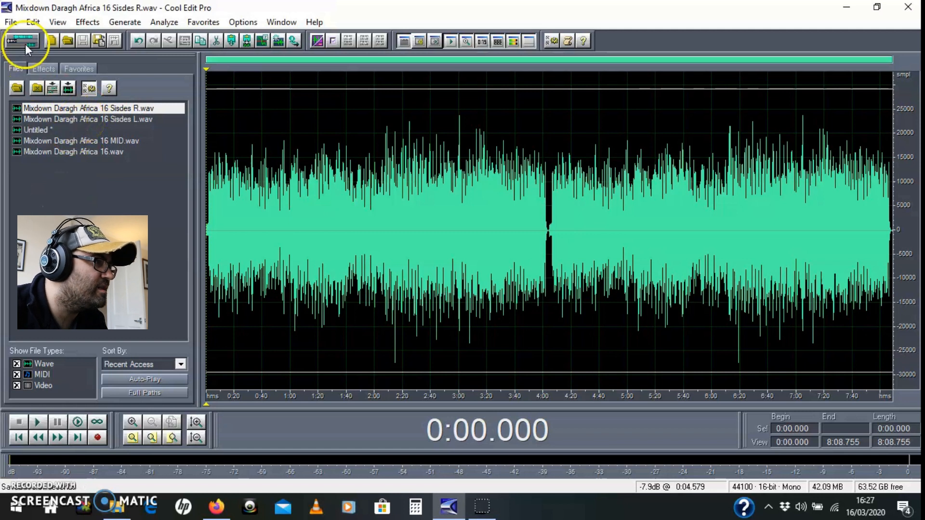
pyautogui.moveTo(22, 40)
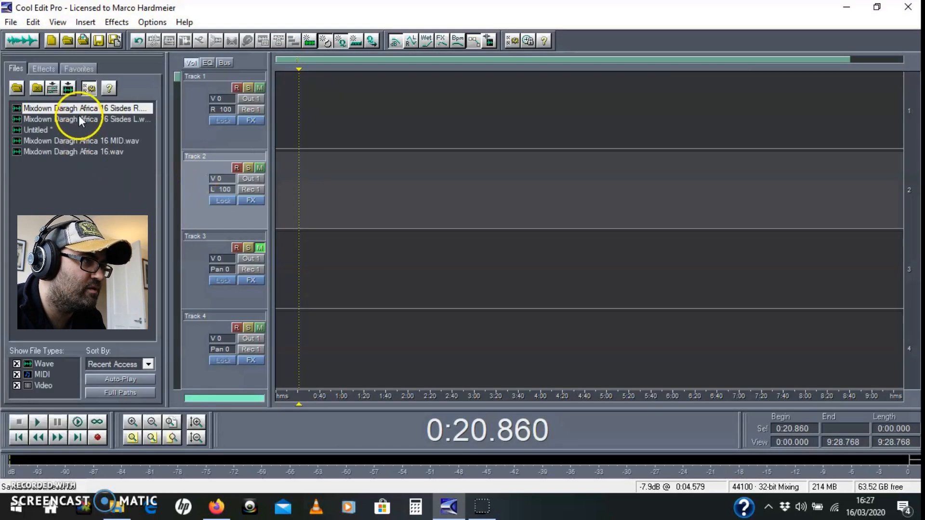
# Step: Insert the Sisdes R and Sisdes L waveforms into the session and set Track 1's pan
pyautogui.click(83, 118)
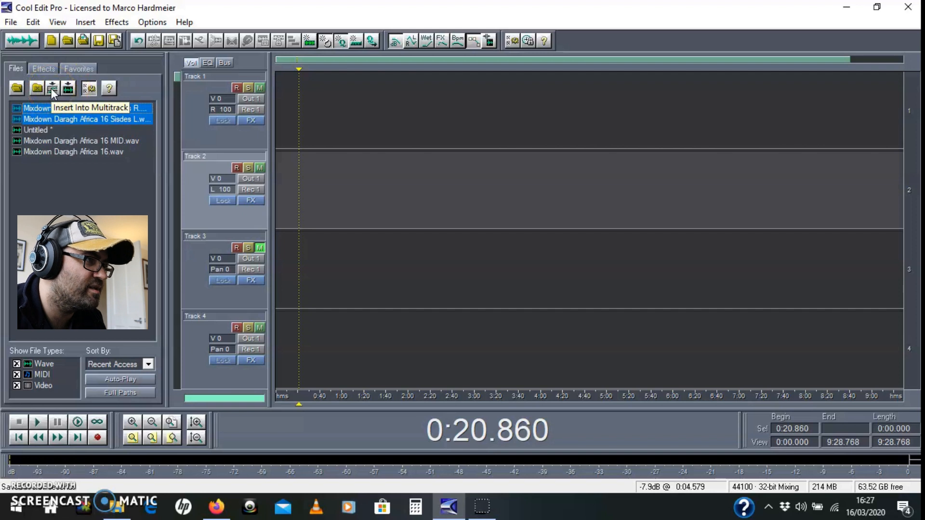
pyautogui.click(52, 88)
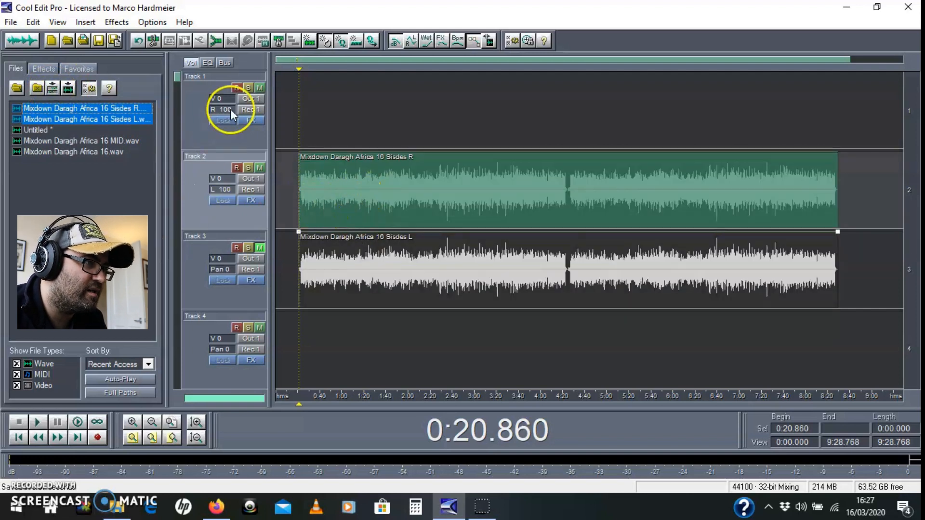
pyautogui.click(222, 109)
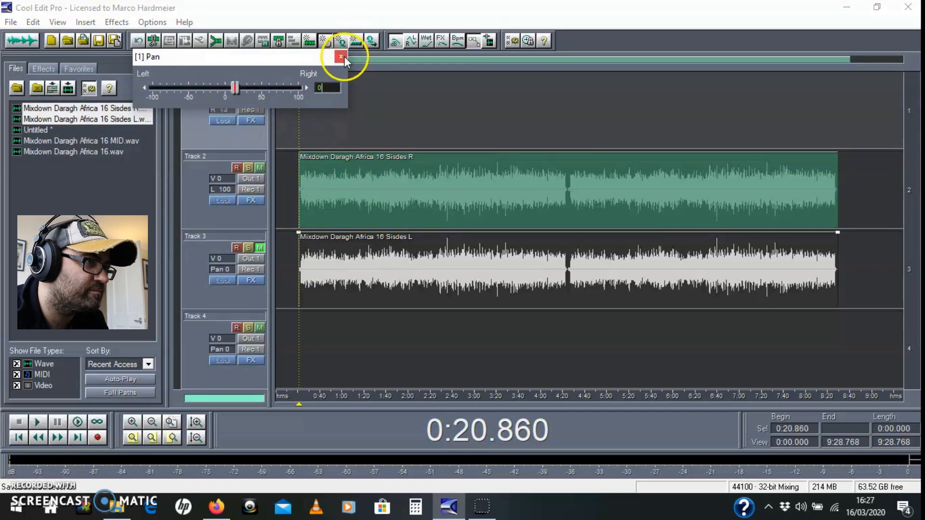
# Step: Set Track 1 and Track 2 pans to 0 and align both side clips at time zero
pyautogui.click(340, 57)
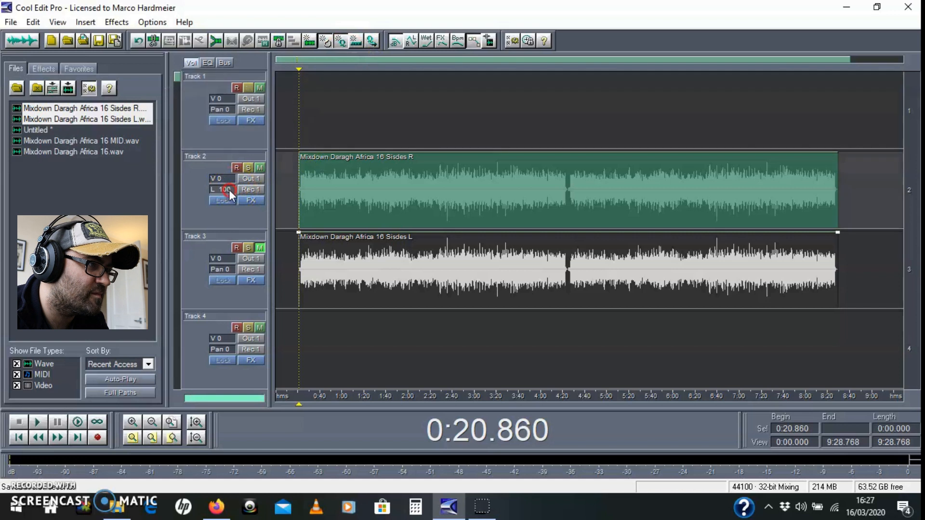
pyautogui.click(221, 189)
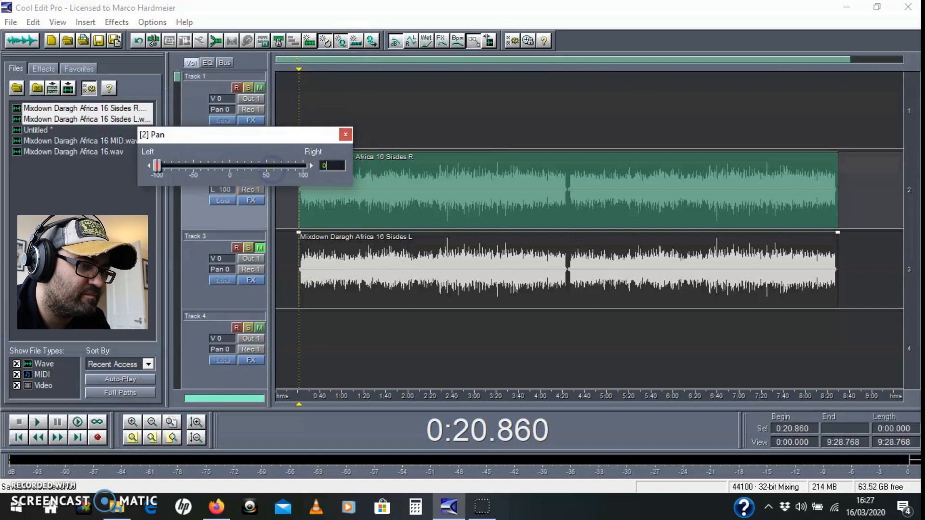
pyautogui.click(346, 135)
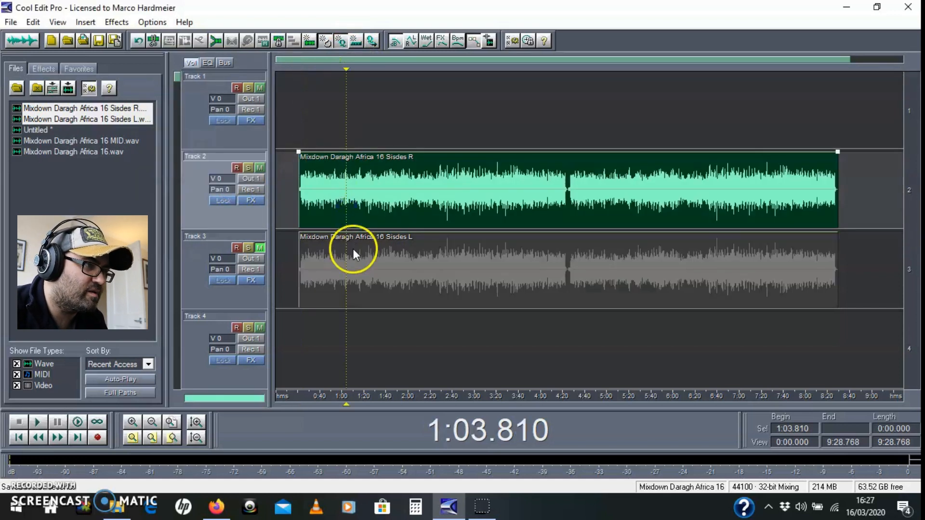
pyautogui.moveTo(346, 254); pyautogui.dragTo(362, 283)
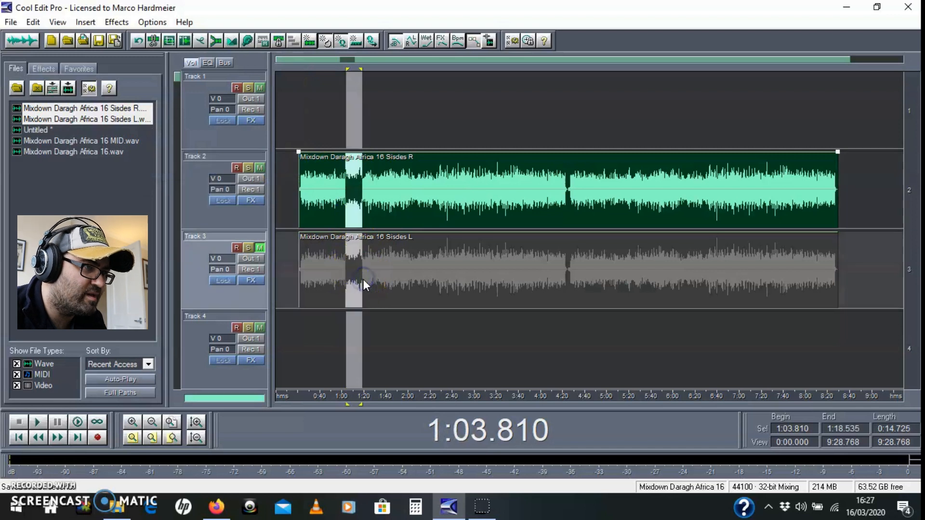
pyautogui.click(387, 262)
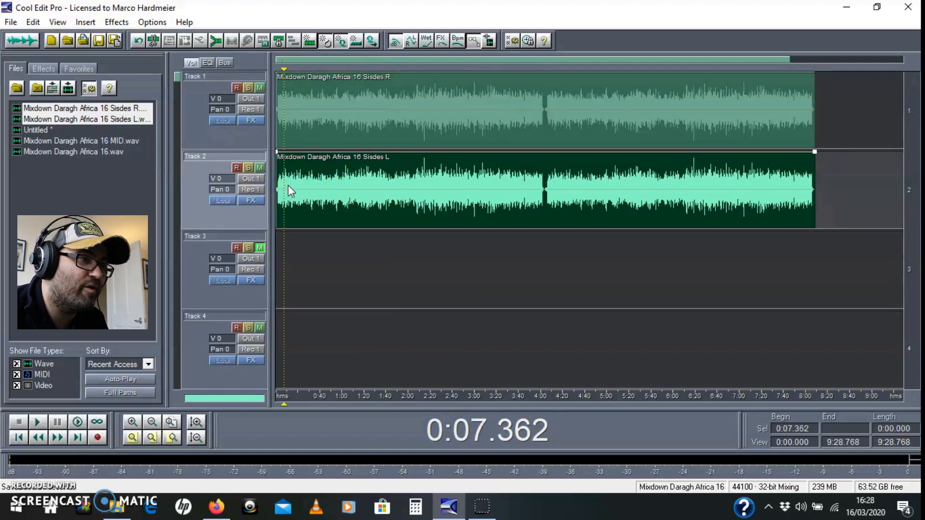
# Step: Pan Track 1 to R 100 and Track 2 to L 100, previewing playback
pyautogui.click(37, 421)
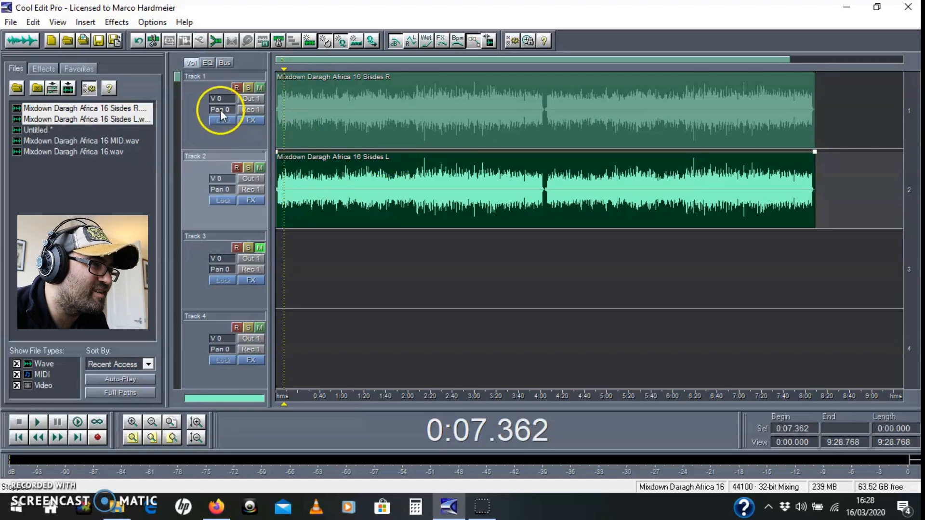
pyautogui.moveTo(221, 109); pyautogui.dragTo(318, 115)
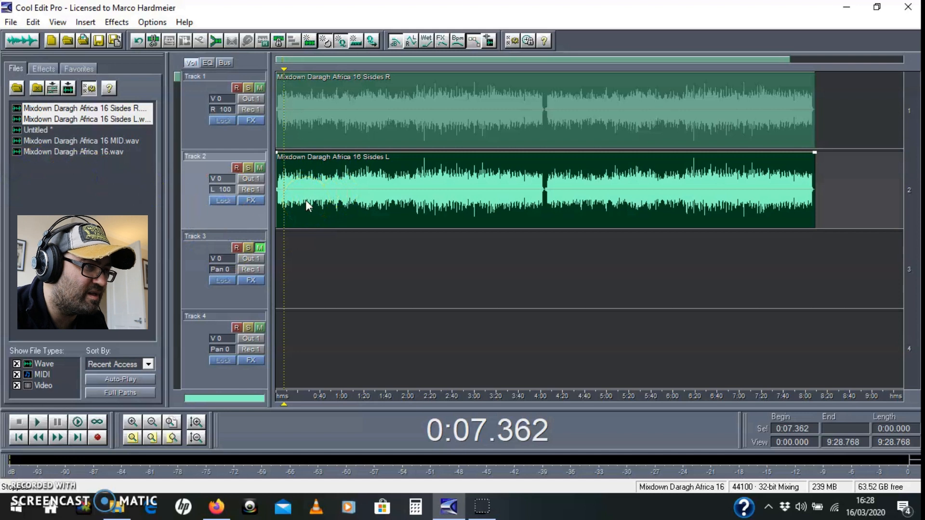
pyautogui.click(37, 421)
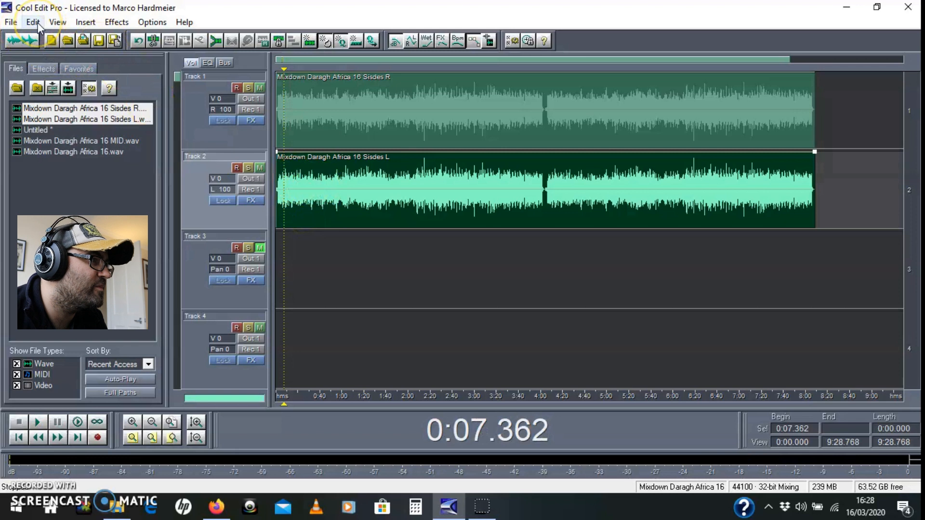
# Step: Use Mix Down to File > All Waves to create the stereo Mixdown file
pyautogui.click(32, 22)
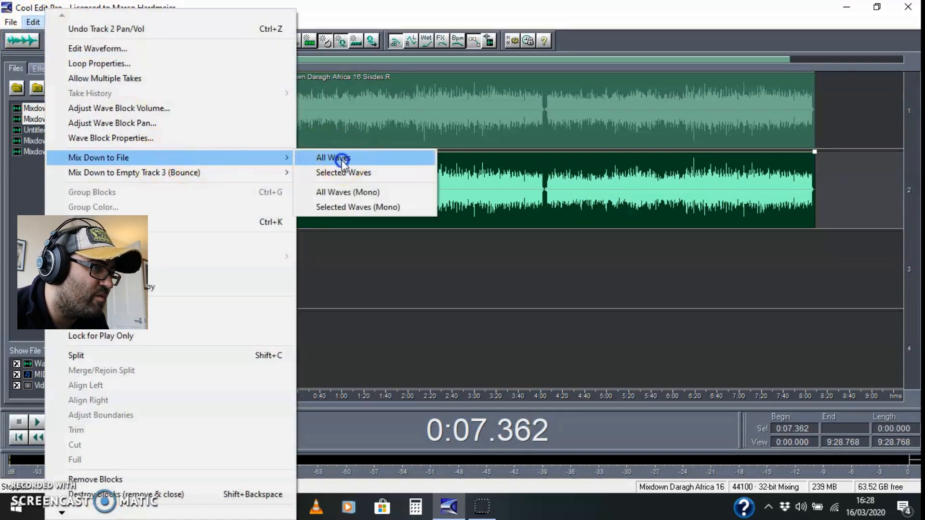
pyautogui.click(333, 157)
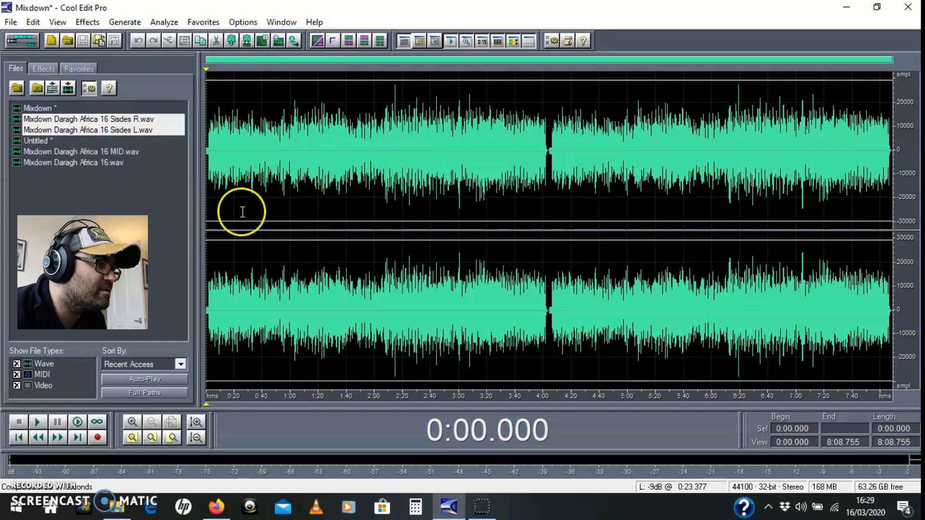
# Step: Save the mixdown as 'Mixdown Daragh Africa 16 Sides.wav' in the CEP 2.1 Mastering folder
pyautogui.click(10, 22)
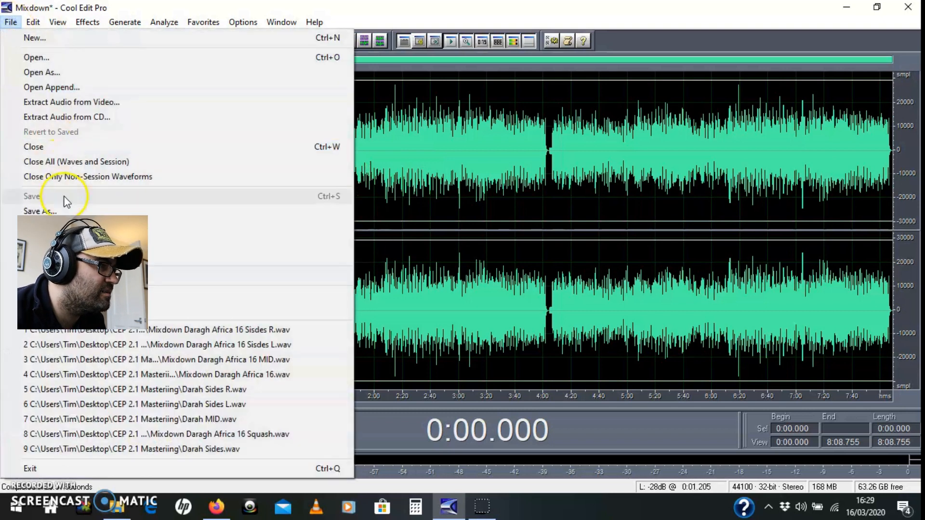
pyautogui.click(40, 210)
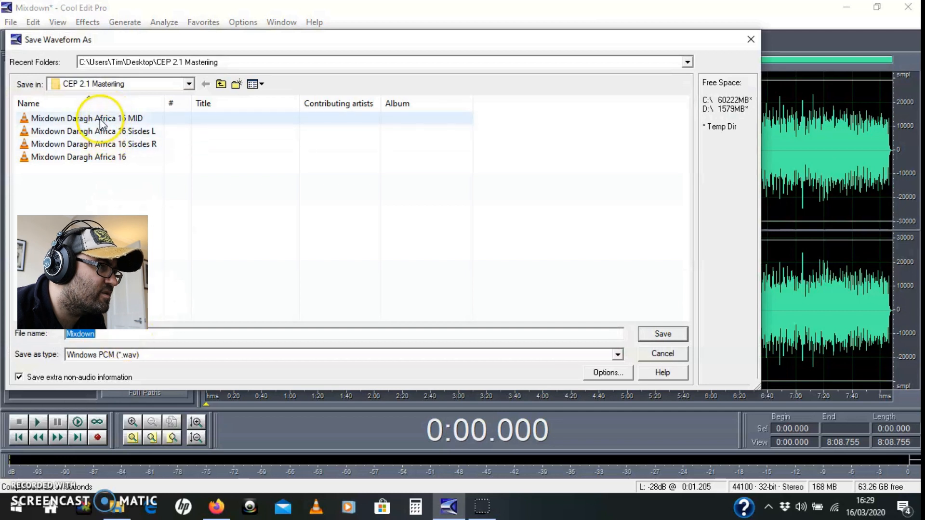
pyautogui.click(92, 131)
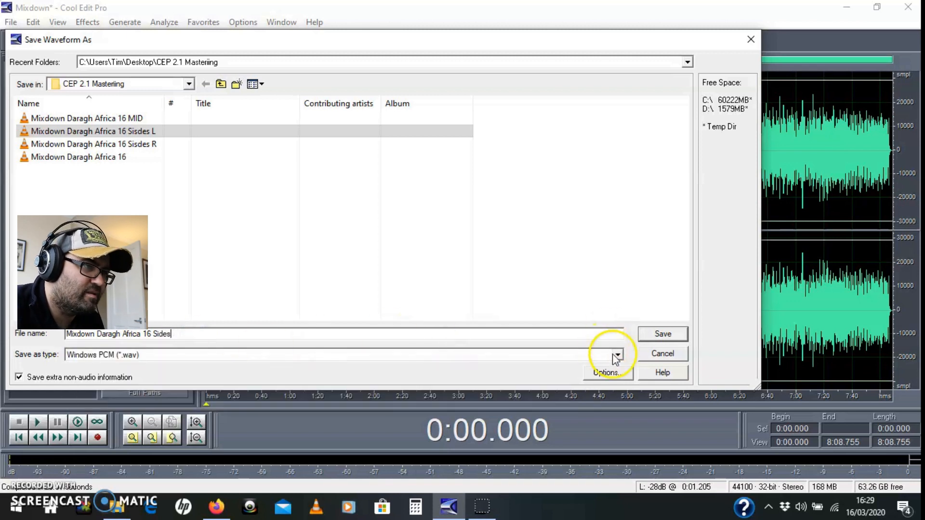
pyautogui.click(661, 334)
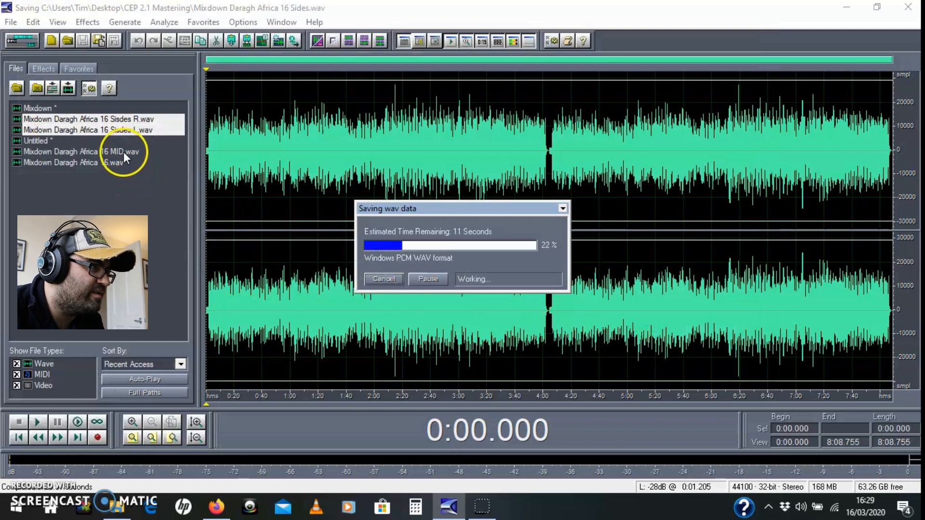
pyautogui.moveTo(97, 112)
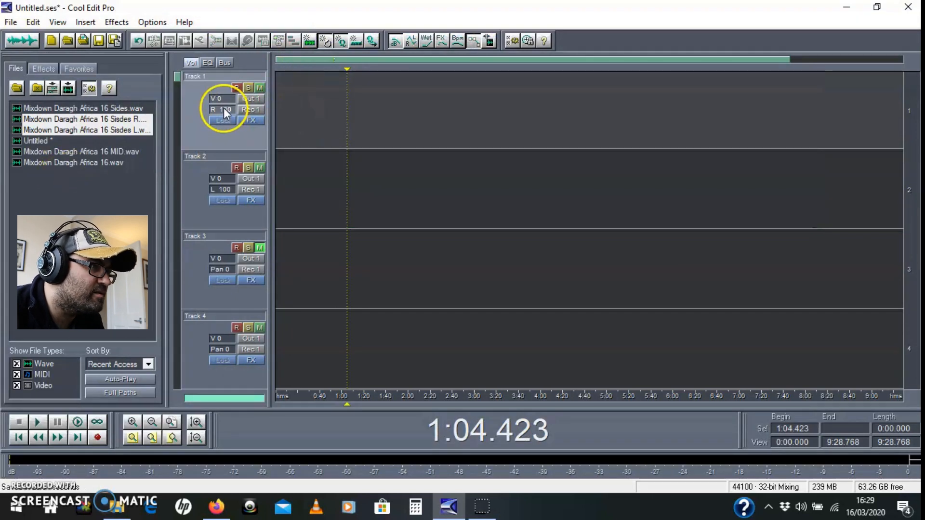
# Step: Set the pan of tracks 1 and 2 to 0 (centre)
pyautogui.click(220, 109)
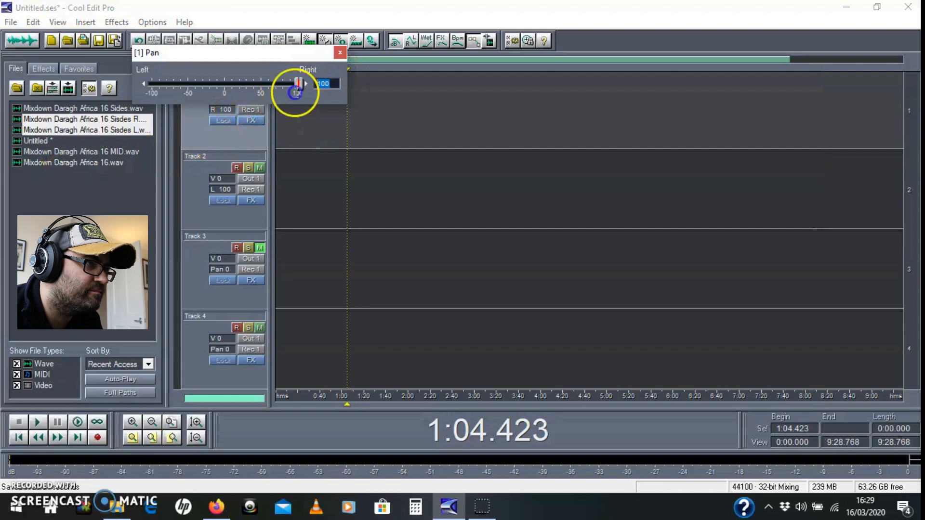
pyautogui.click(339, 52)
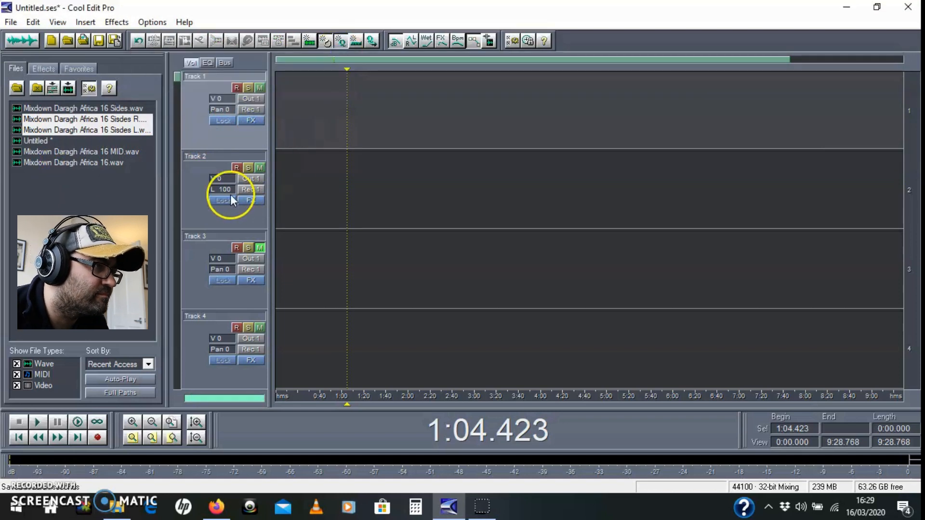
pyautogui.click(220, 178)
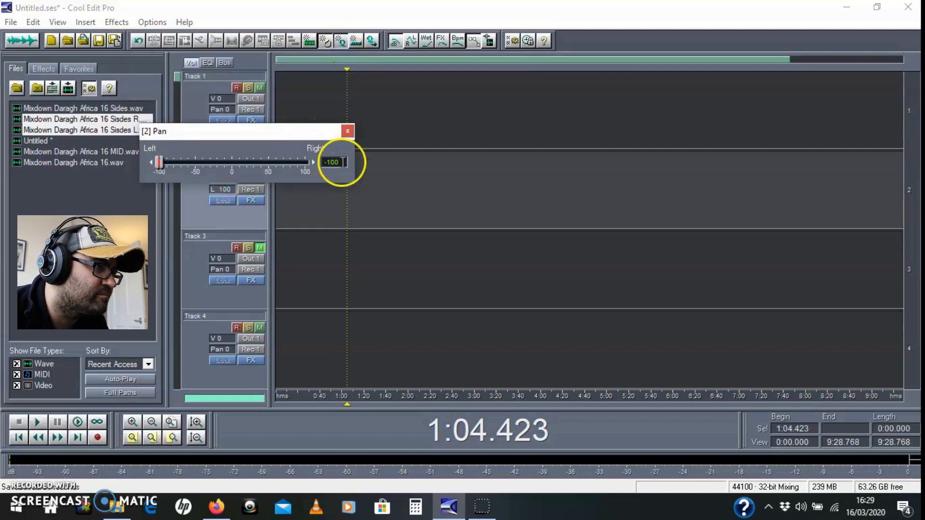
pyautogui.click(347, 131)
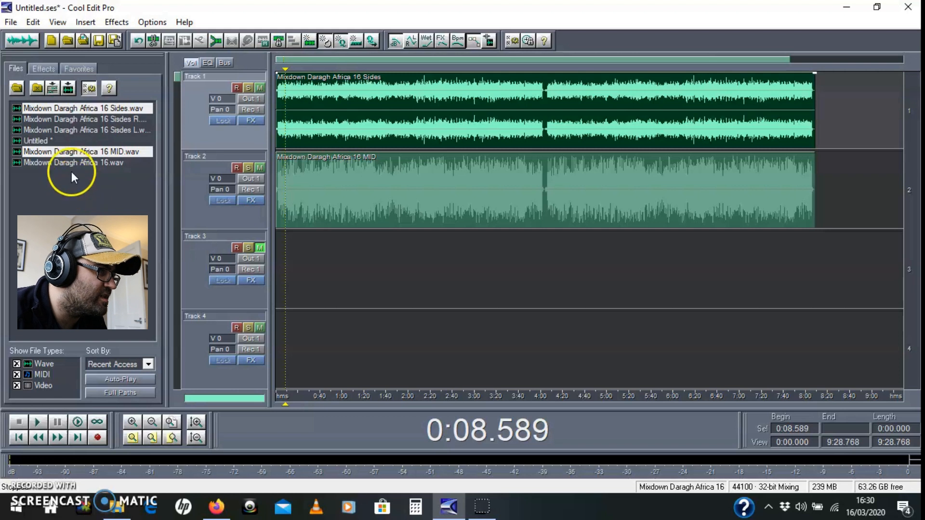
pyautogui.moveTo(82, 124)
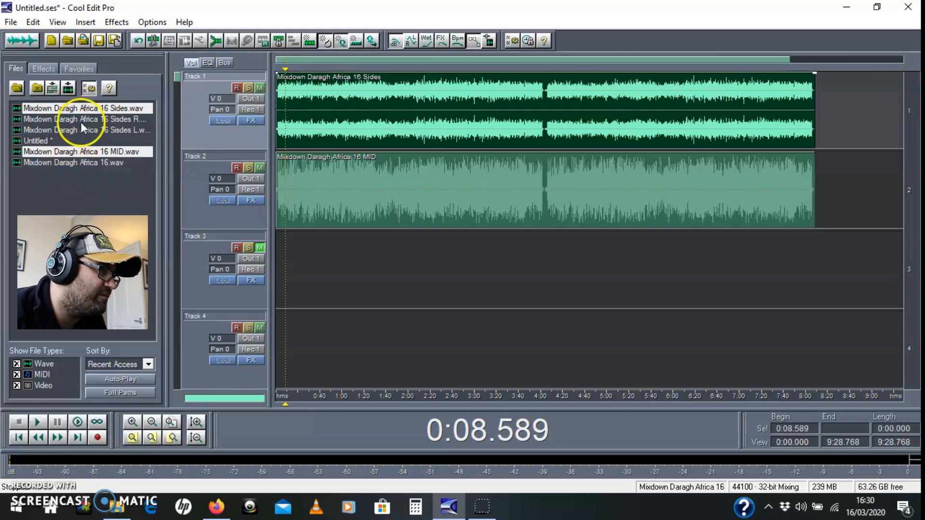
# Step: Put the original Daragh Africa 16 mixdown on track 3 and audition it soloed
pyautogui.click(74, 162)
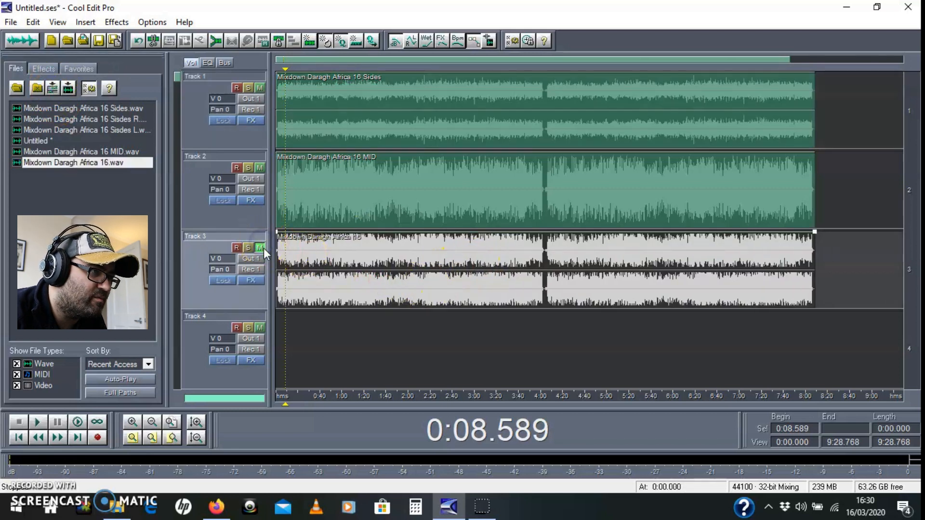
pyautogui.click(248, 247)
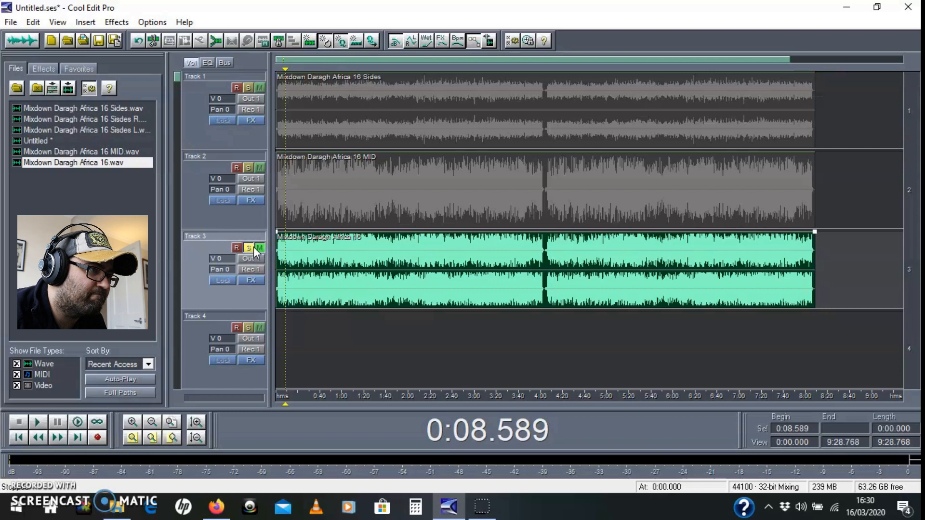
pyautogui.click(36, 421)
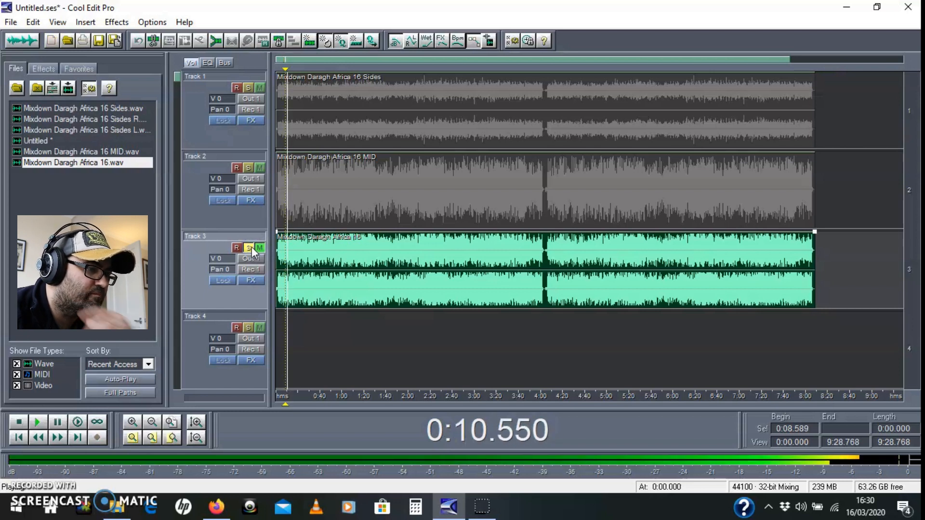
pyautogui.click(18, 421)
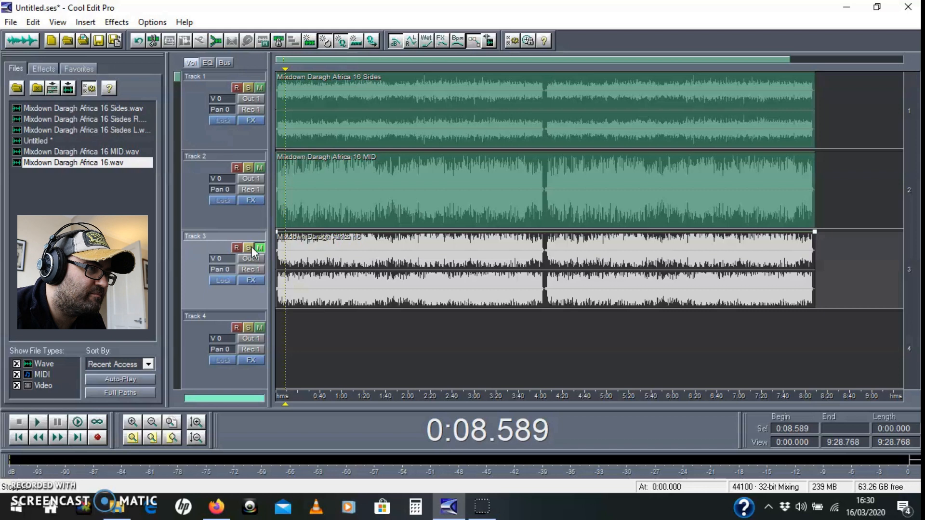
pyautogui.click(36, 421)
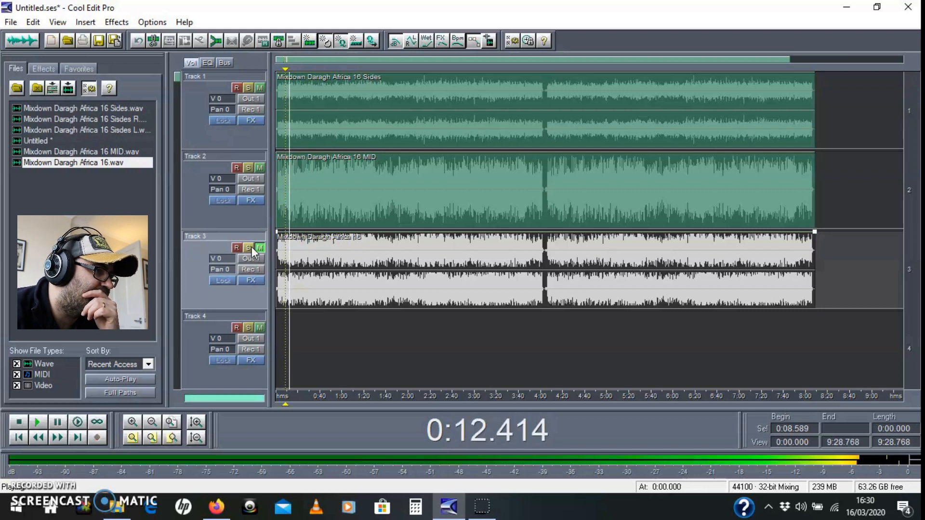
# Step: Compare the MID and Sides tracks, soloed individually and together
pyautogui.click(247, 248)
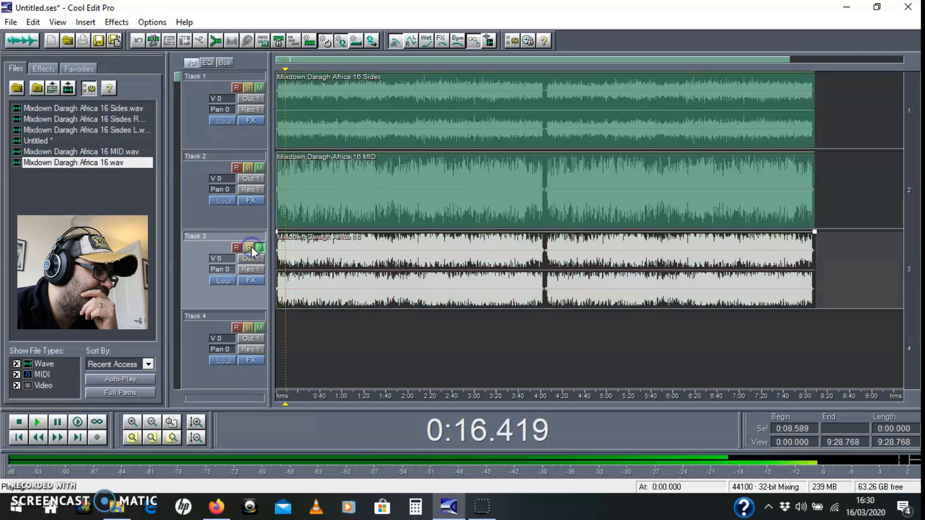
pyautogui.click(18, 421)
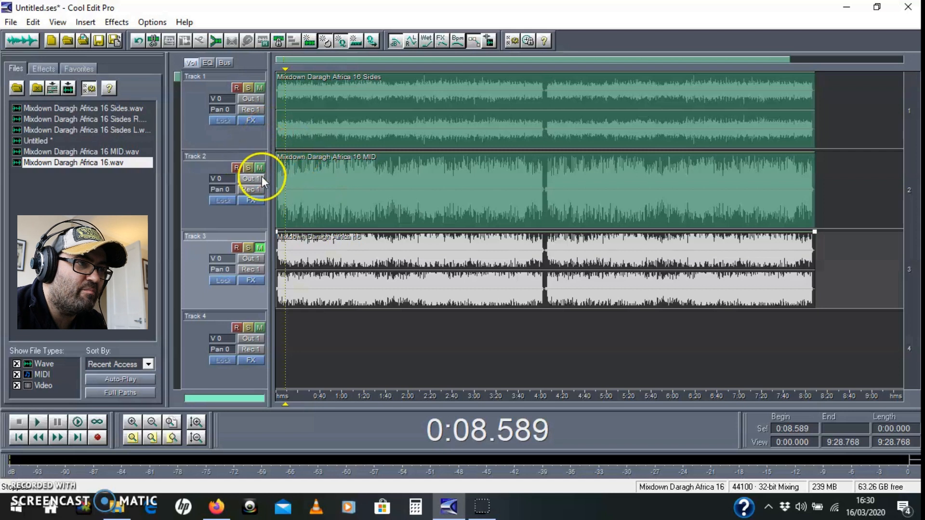
pyautogui.click(247, 167)
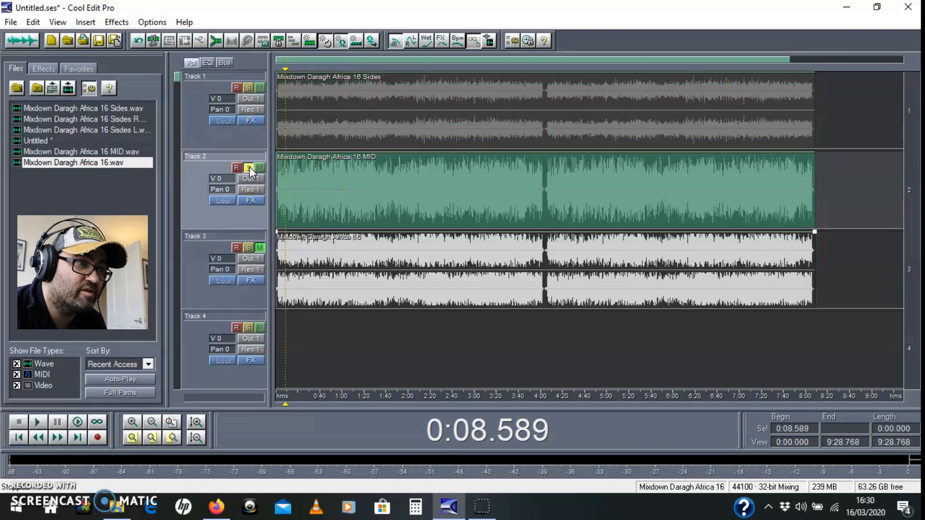
pyautogui.click(37, 421)
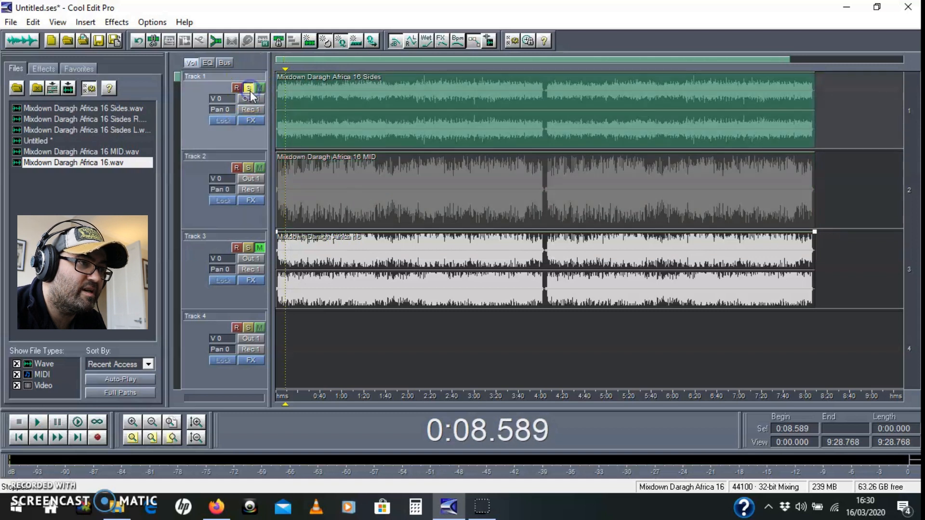
pyautogui.click(37, 422)
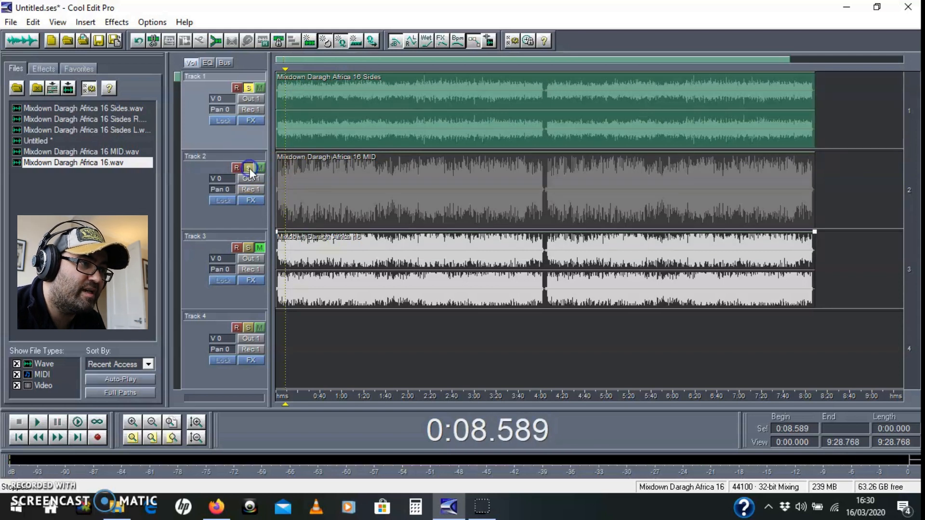
pyautogui.click(248, 168)
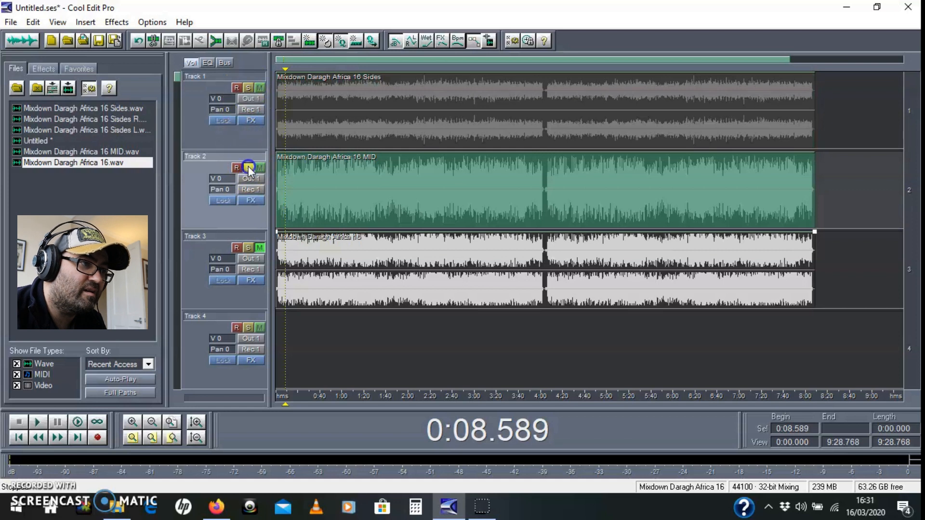
pyautogui.click(259, 168)
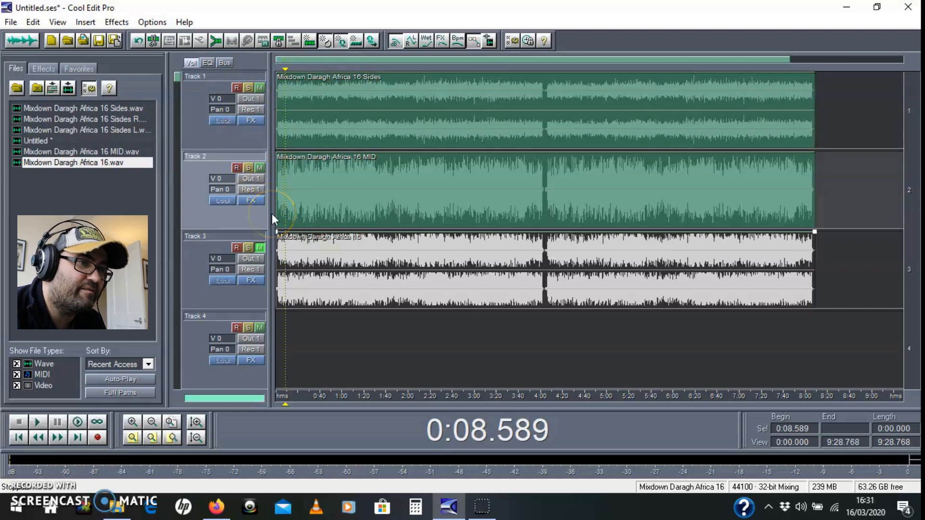
pyautogui.moveTo(330, 186)
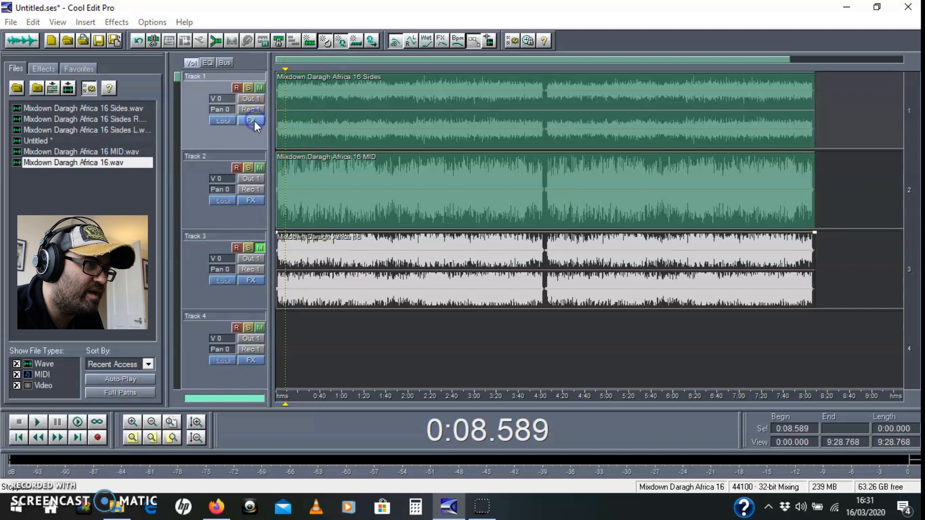
# Step: Add Dynamics Processing from the Amplitude group to track 1's effects rack and apply it
pyautogui.click(251, 121)
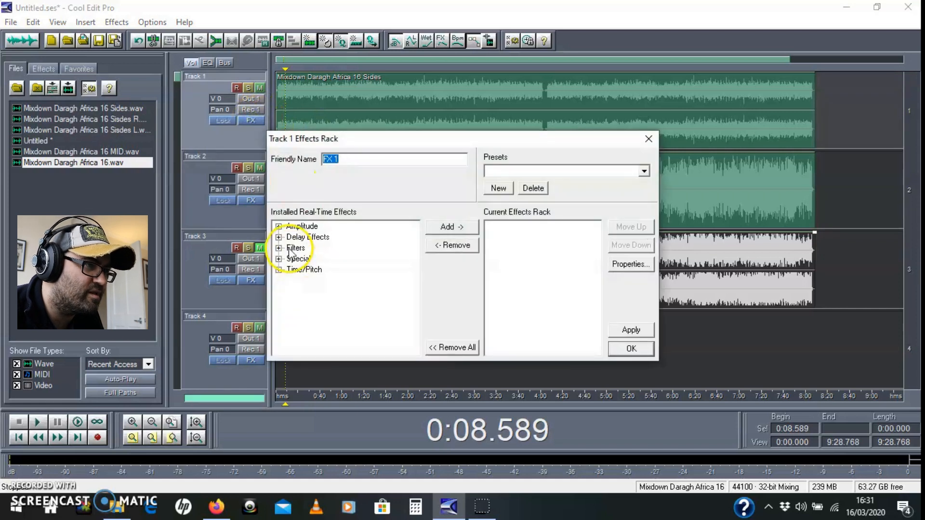
pyautogui.click(279, 226)
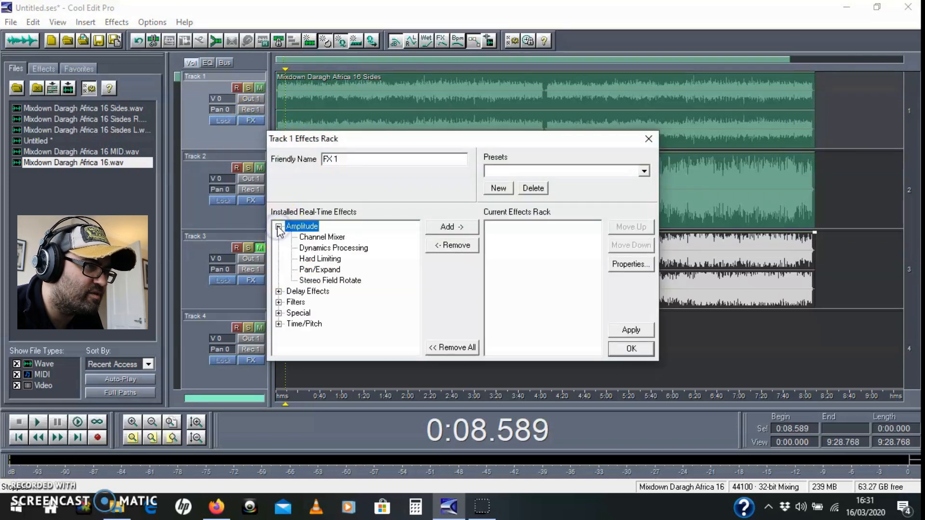
pyautogui.click(333, 247)
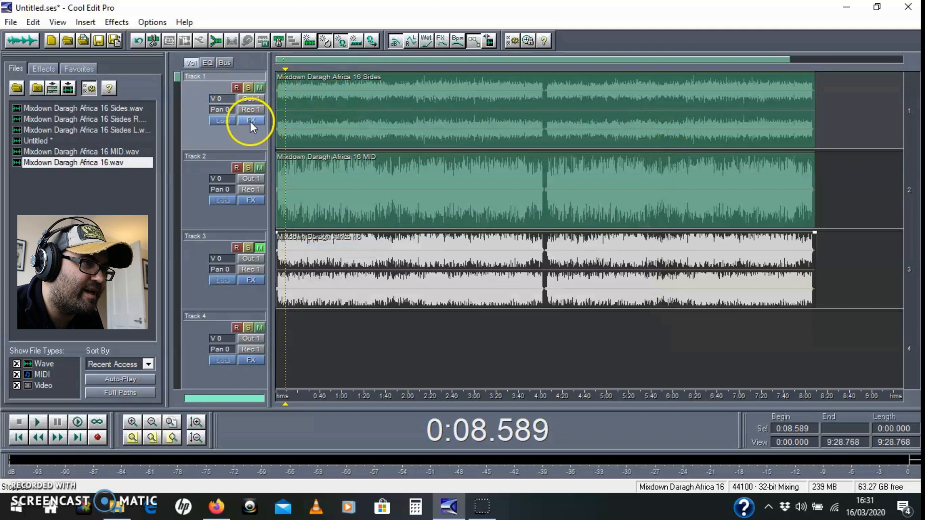
pyautogui.click(250, 120)
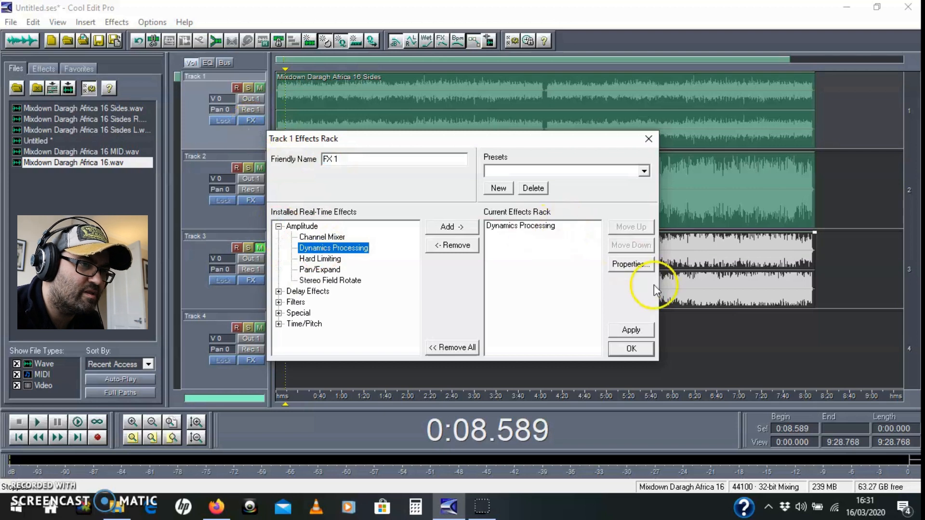
pyautogui.click(630, 263)
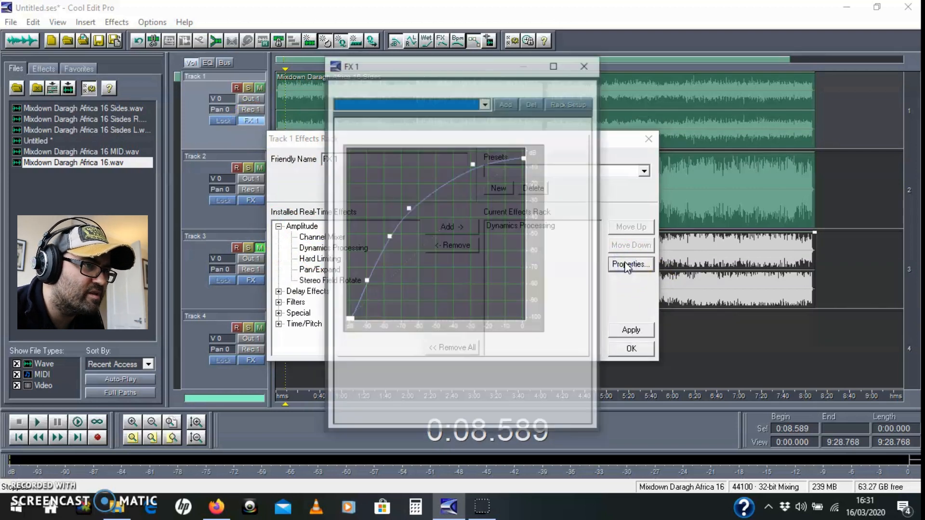
pyautogui.click(630, 264)
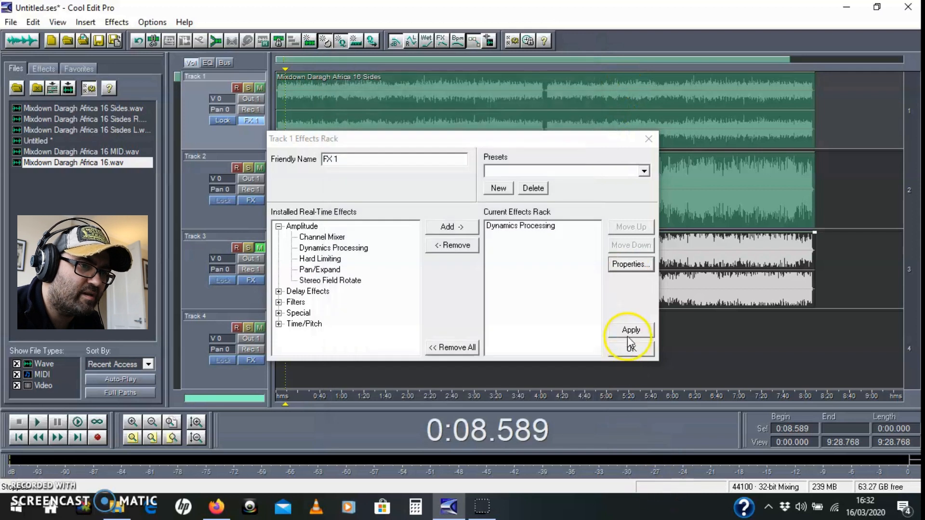
pyautogui.click(631, 347)
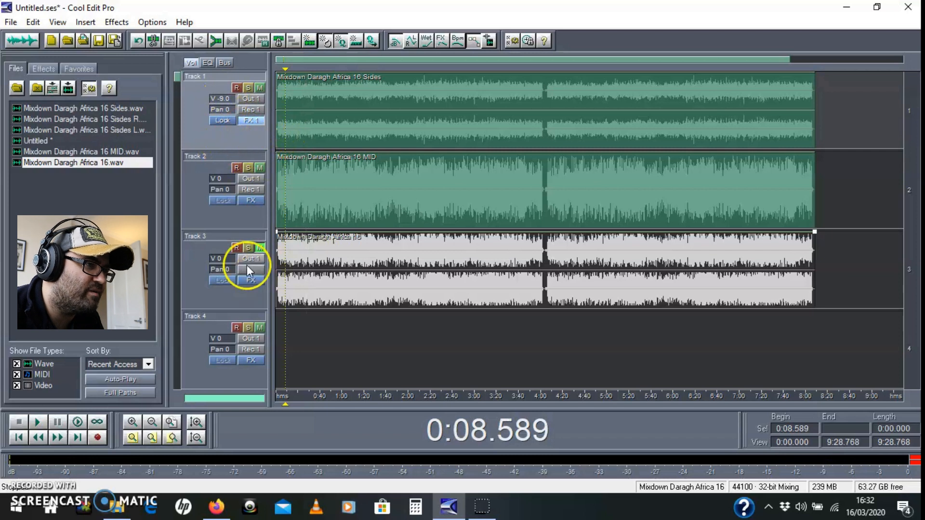
# Step: Solo the original mixdown on track 3 and play it for comparison
pyautogui.click(247, 247)
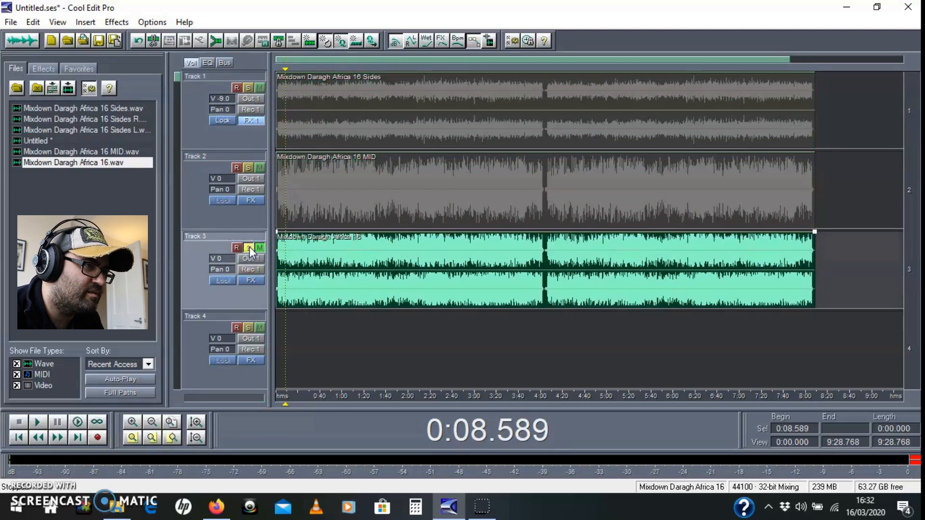
pyautogui.click(37, 420)
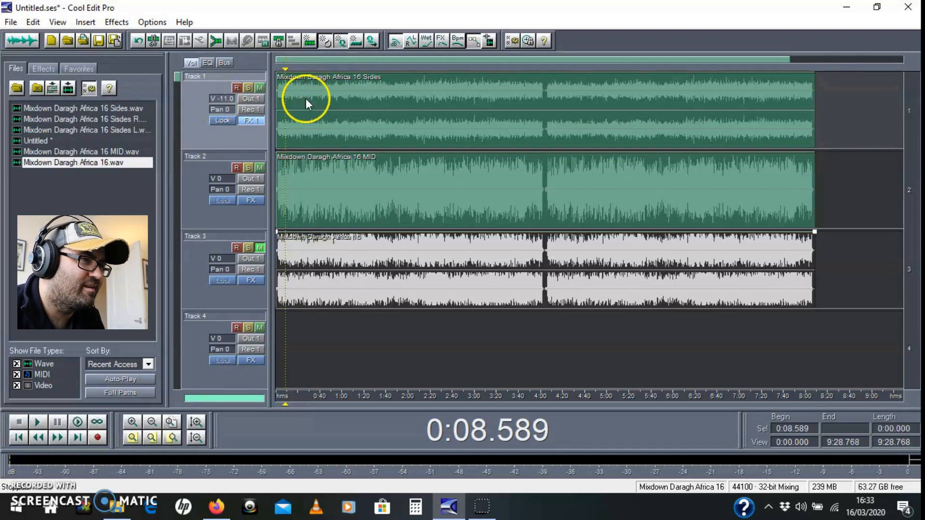
pyautogui.moveTo(300, 138)
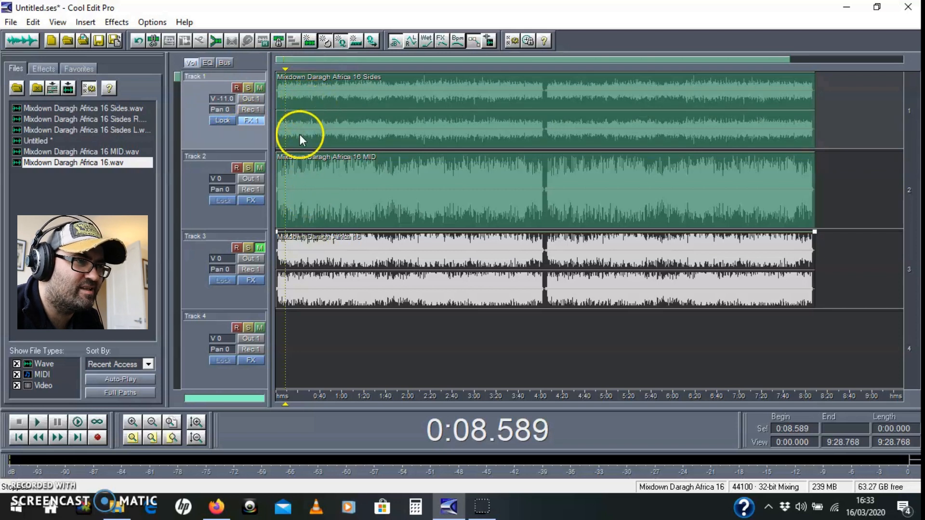